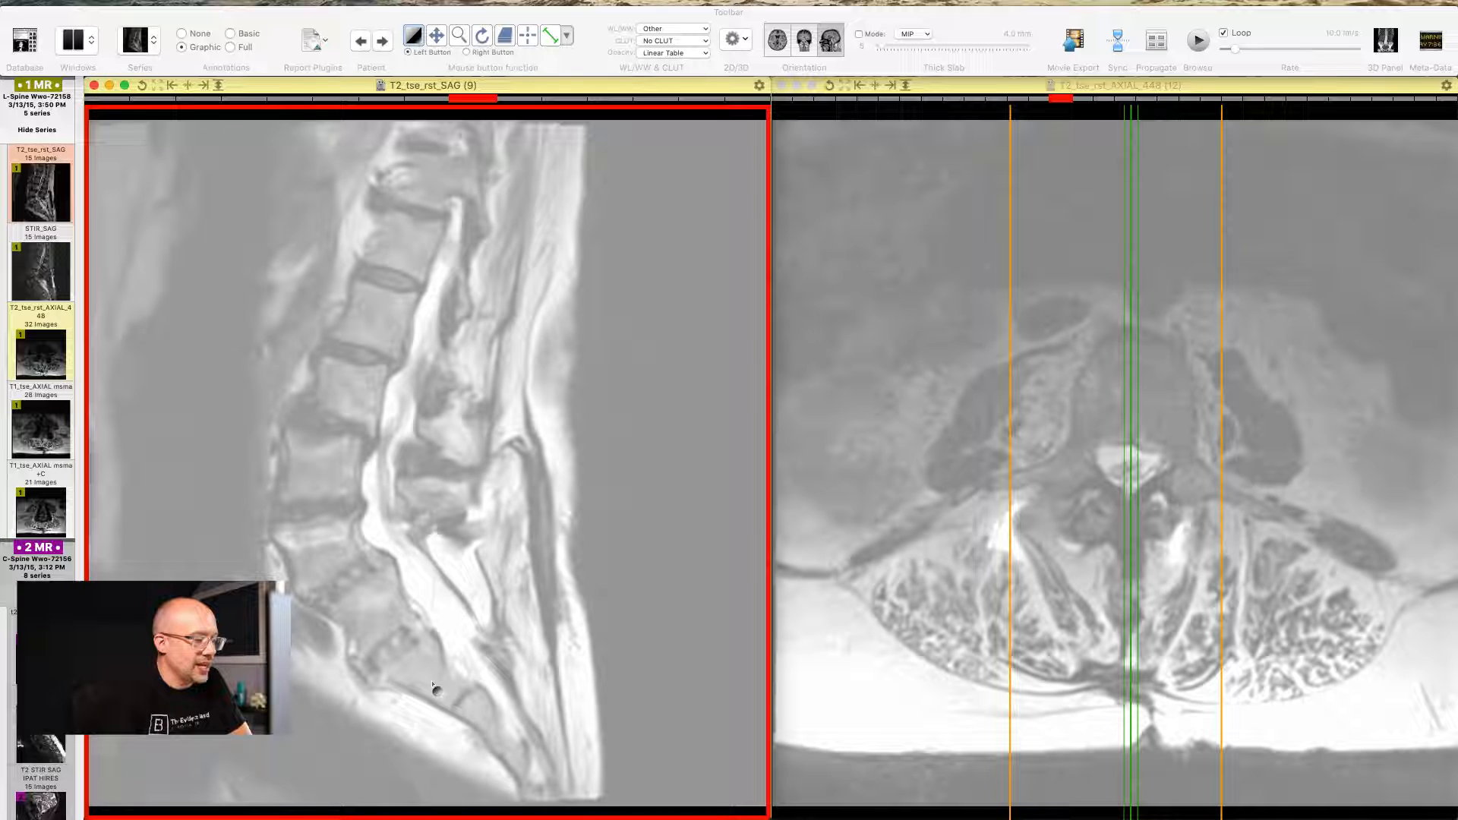
{"action": "mouse_move", "coordinate": [331, 555]}
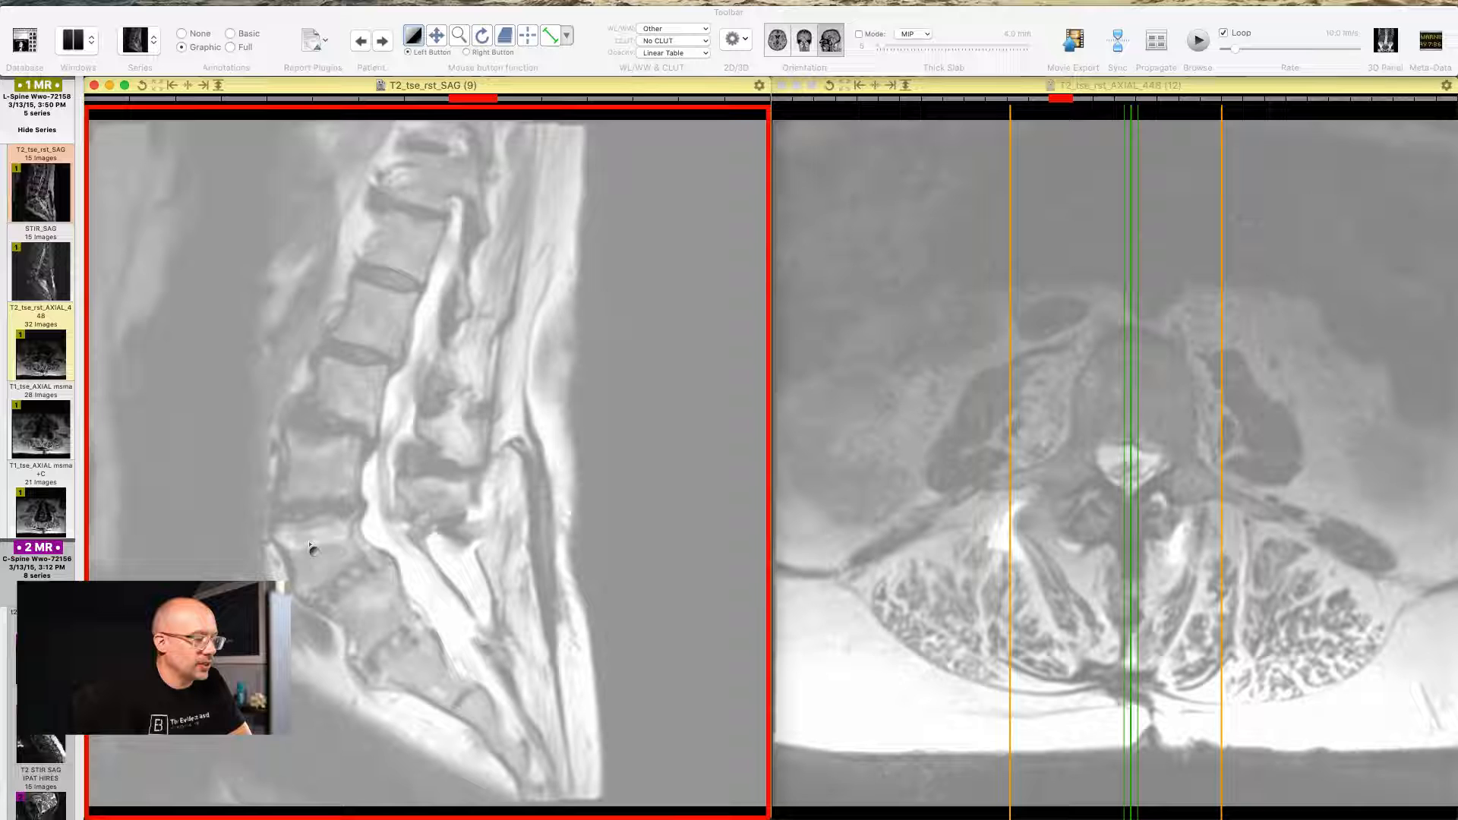
{"action": "mouse_move", "coordinate": [334, 455]}
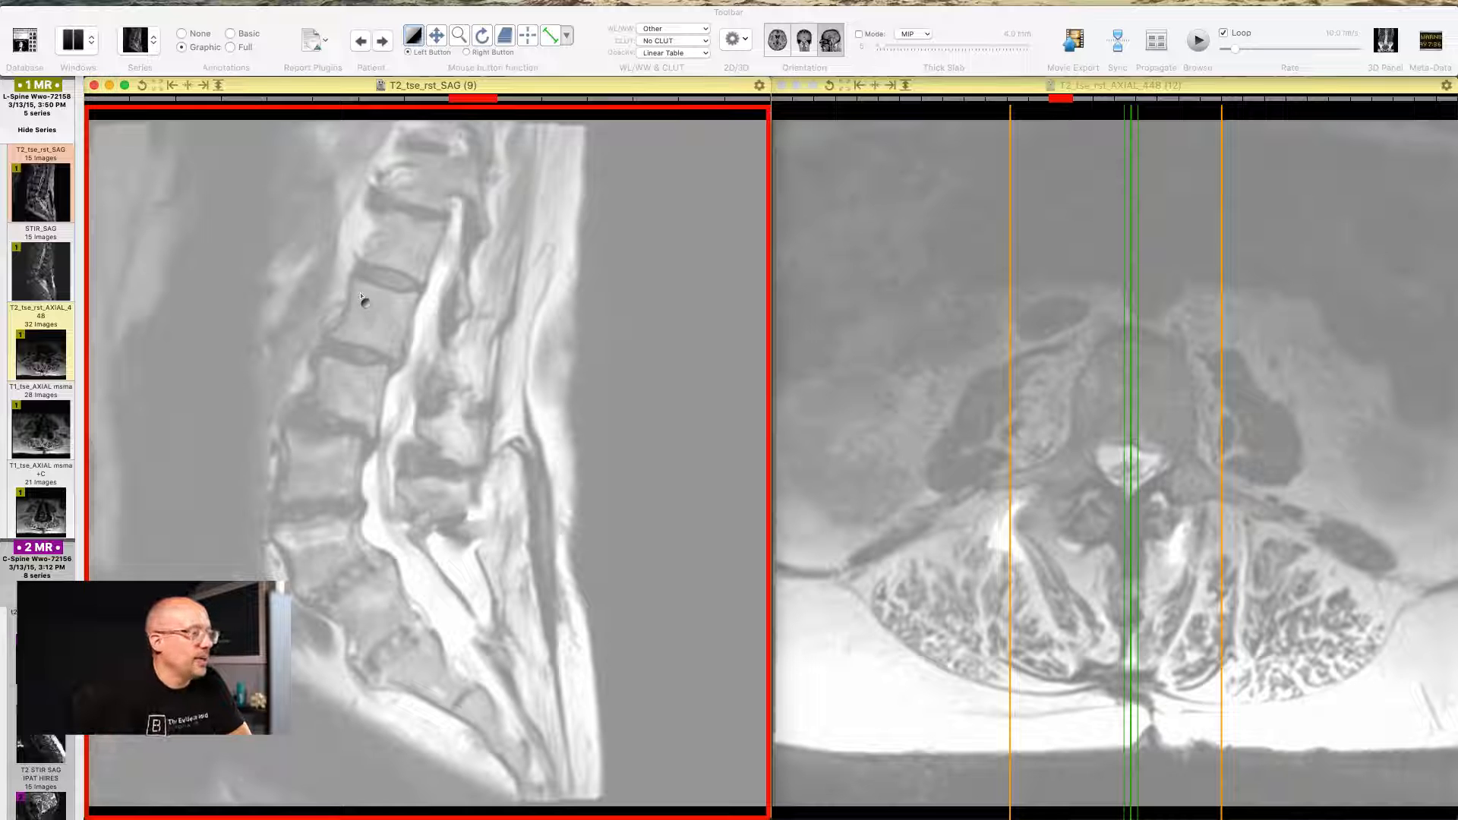
{"action": "mouse_move", "coordinate": [332, 352]}
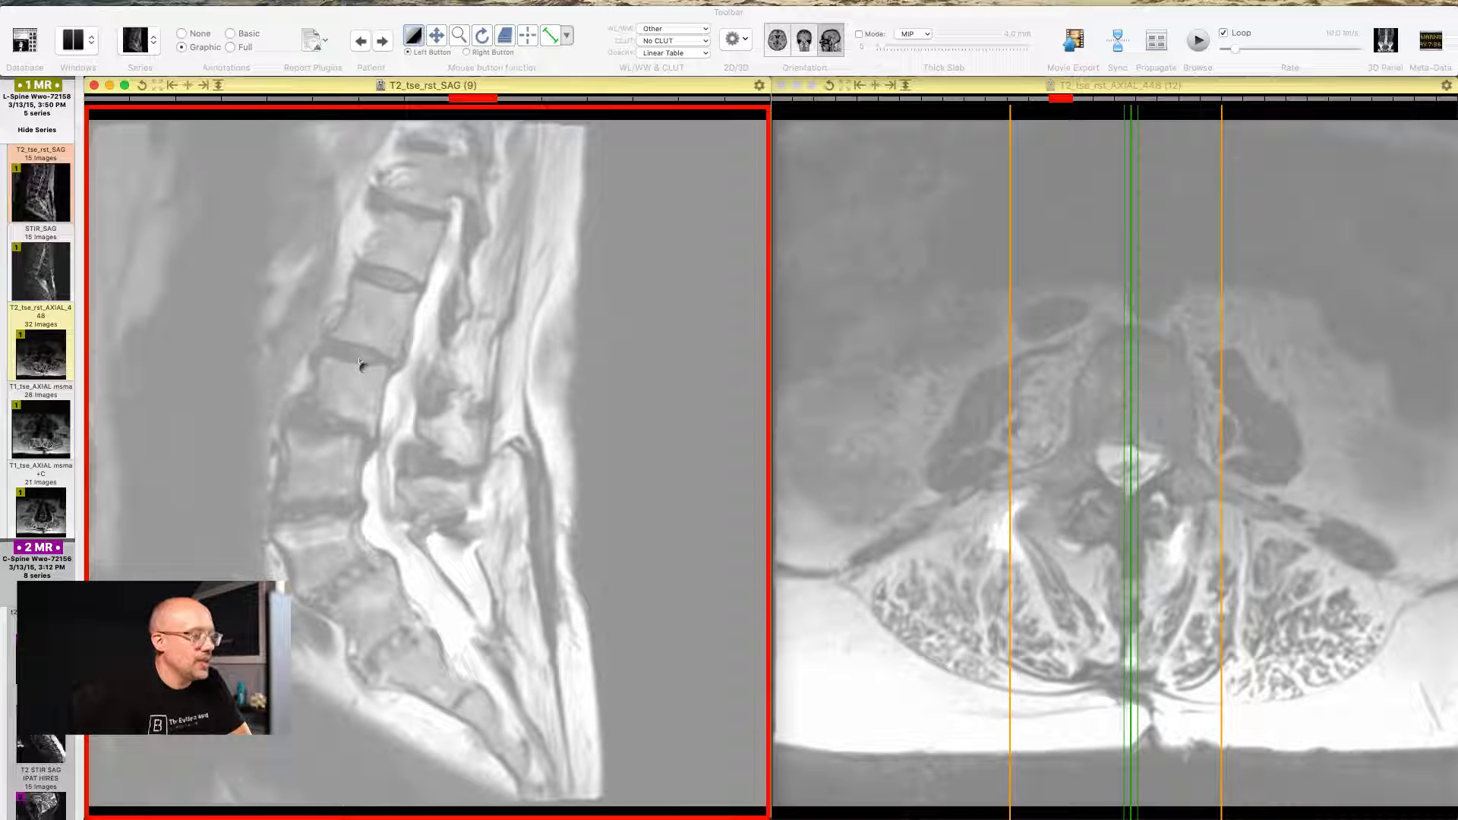
{"action": "mouse_move", "coordinate": [359, 432]}
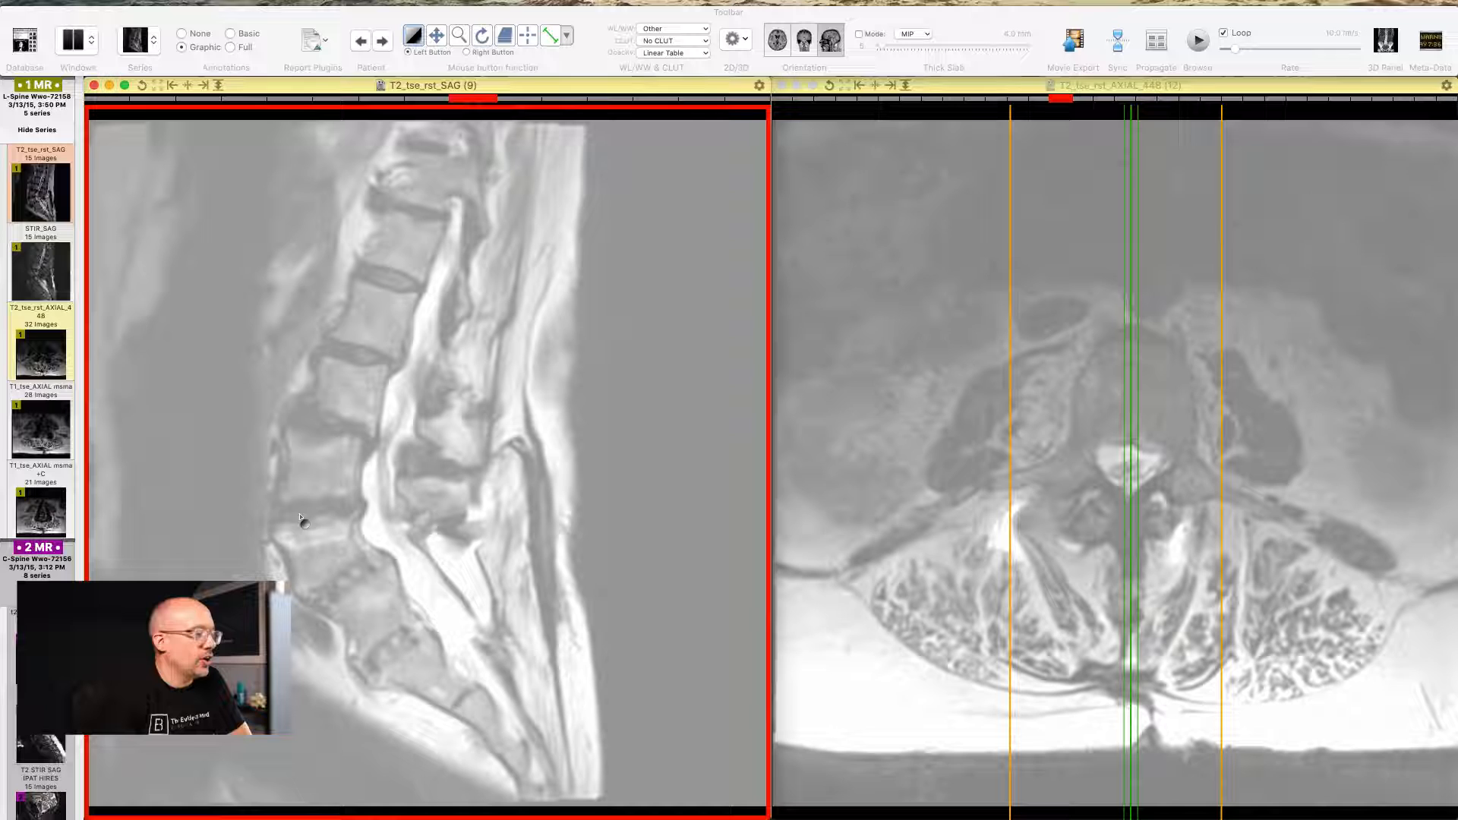
{"action": "mouse_move", "coordinate": [355, 560]}
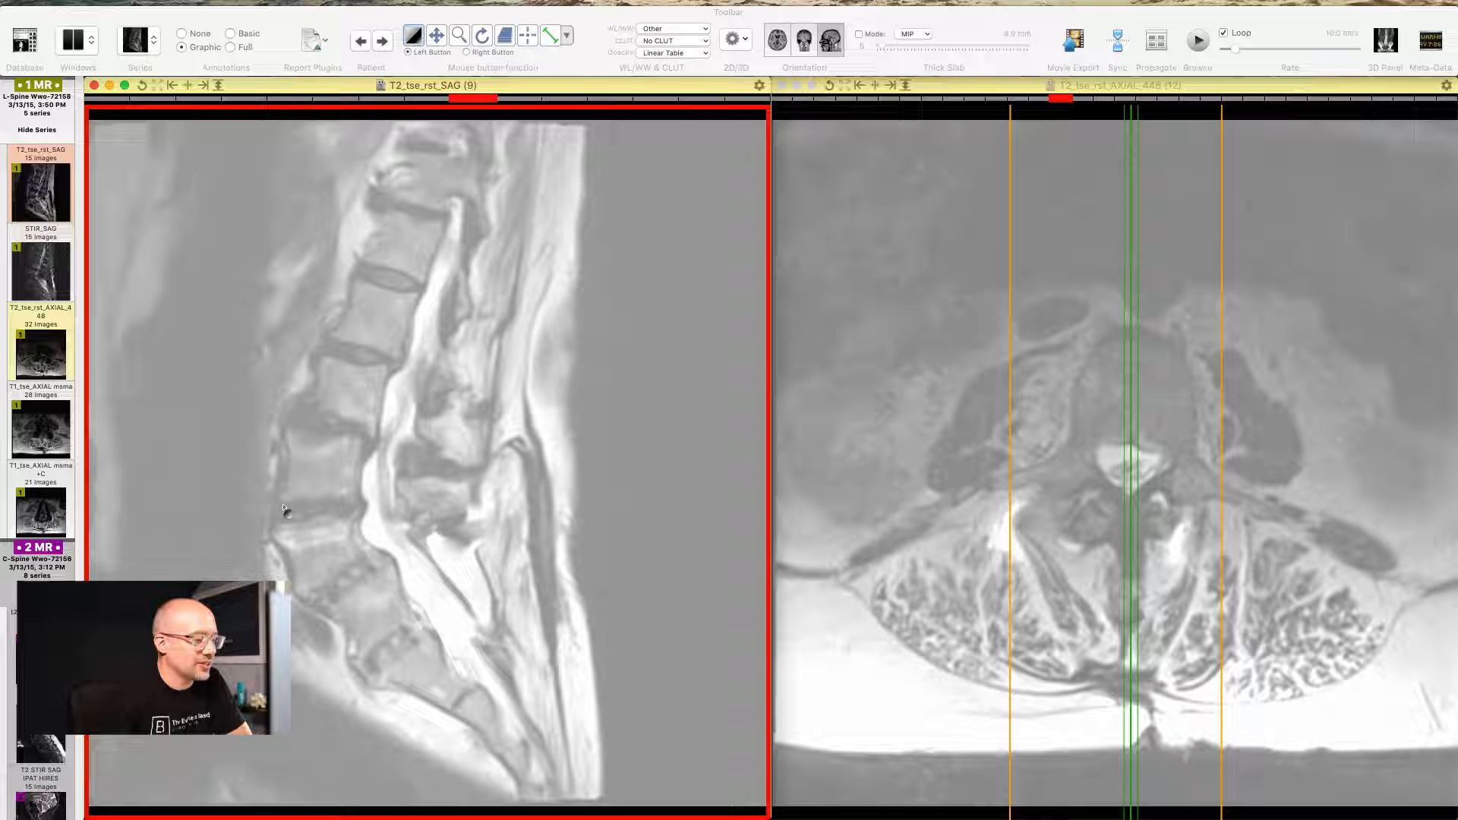
{"action": "mouse_move", "coordinate": [372, 298]}
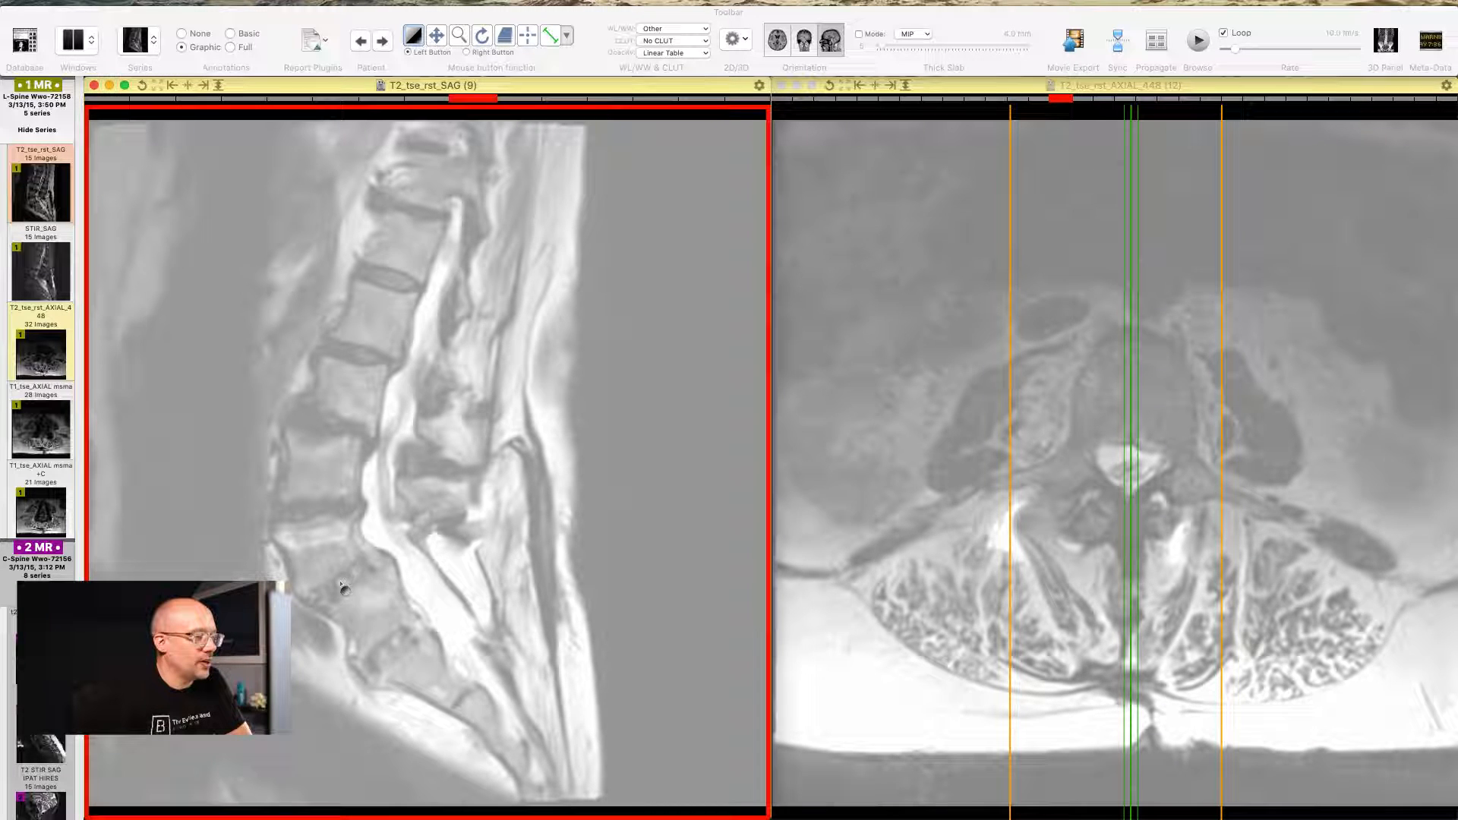
{"action": "mouse_move", "coordinate": [333, 474]}
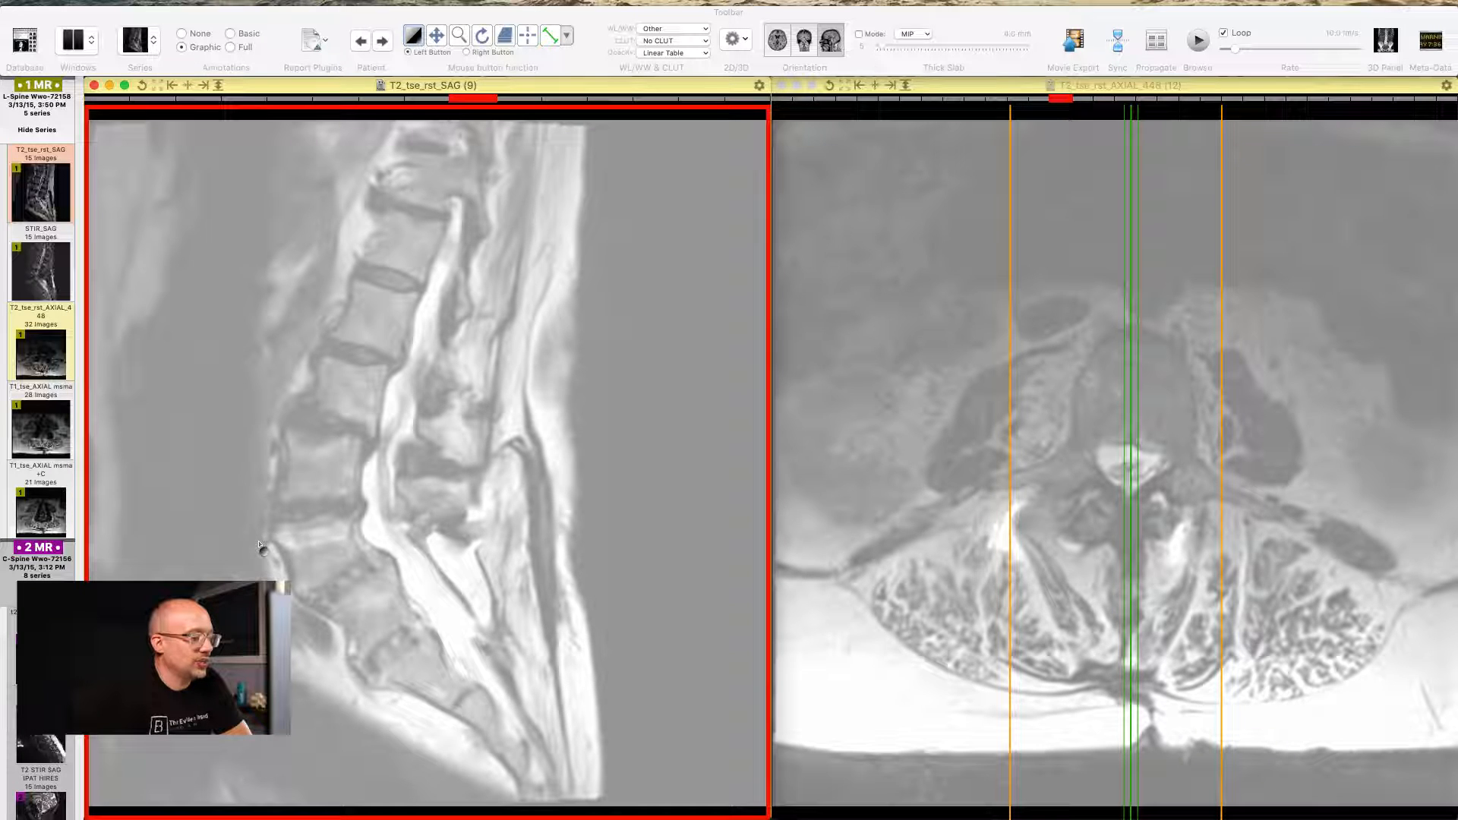
{"action": "scroll", "scroll_direction": "down", "scroll_amount": 3}
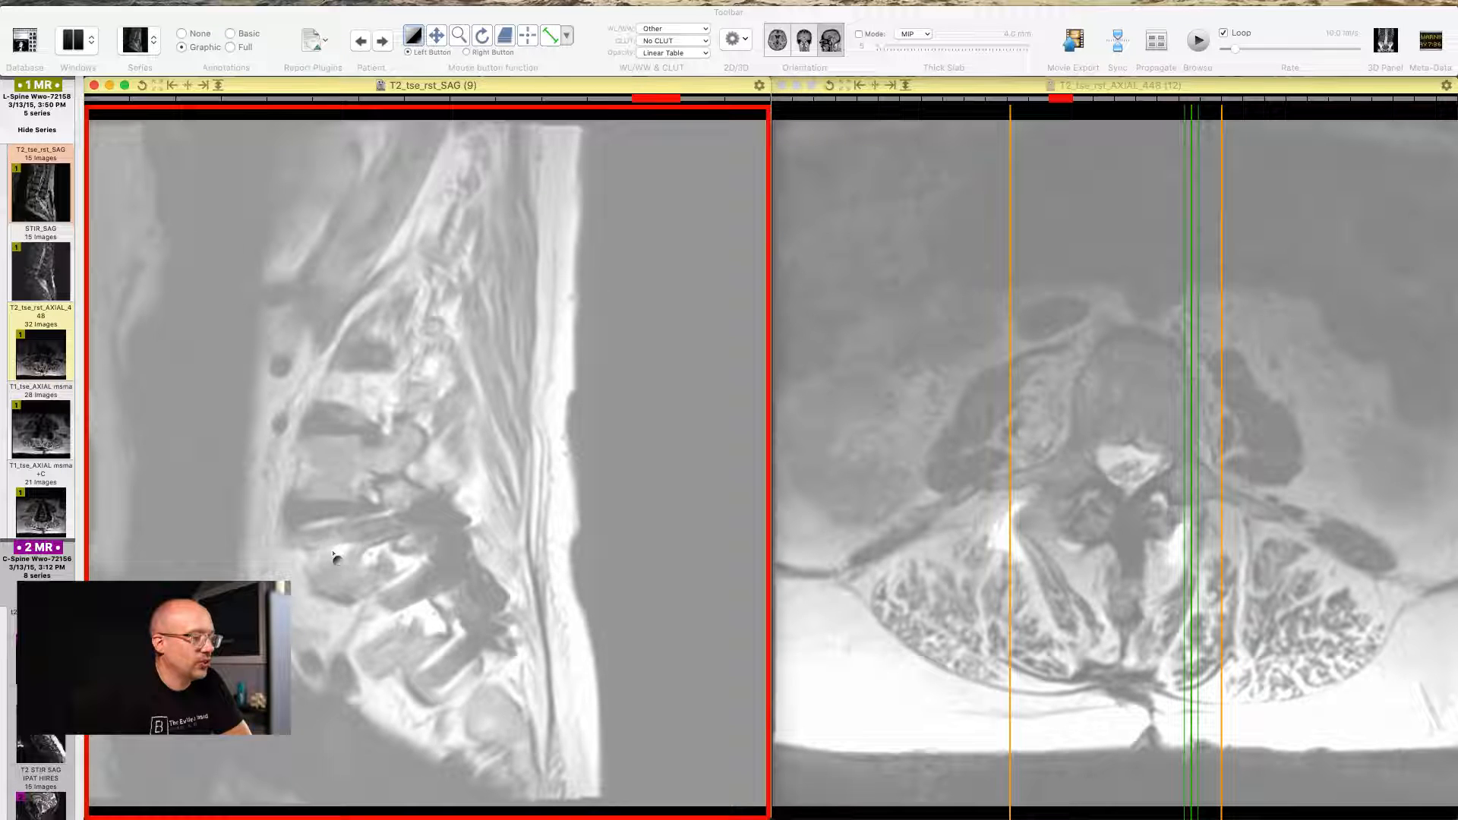
{"action": "scroll", "scroll_direction": "down", "scroll_amount": 3}
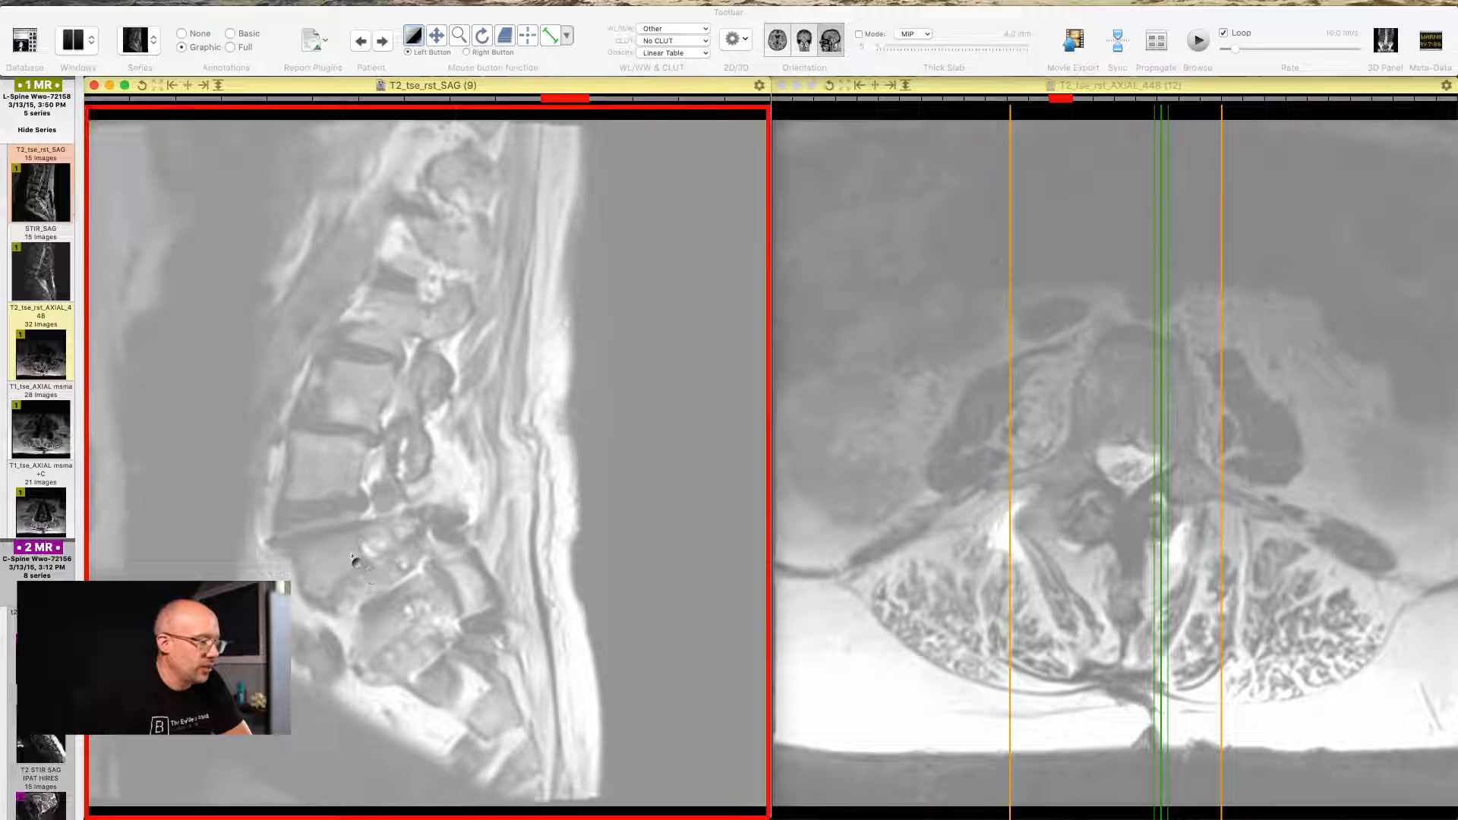
{"action": "scroll", "scroll_direction": "down", "scroll_amount": 3}
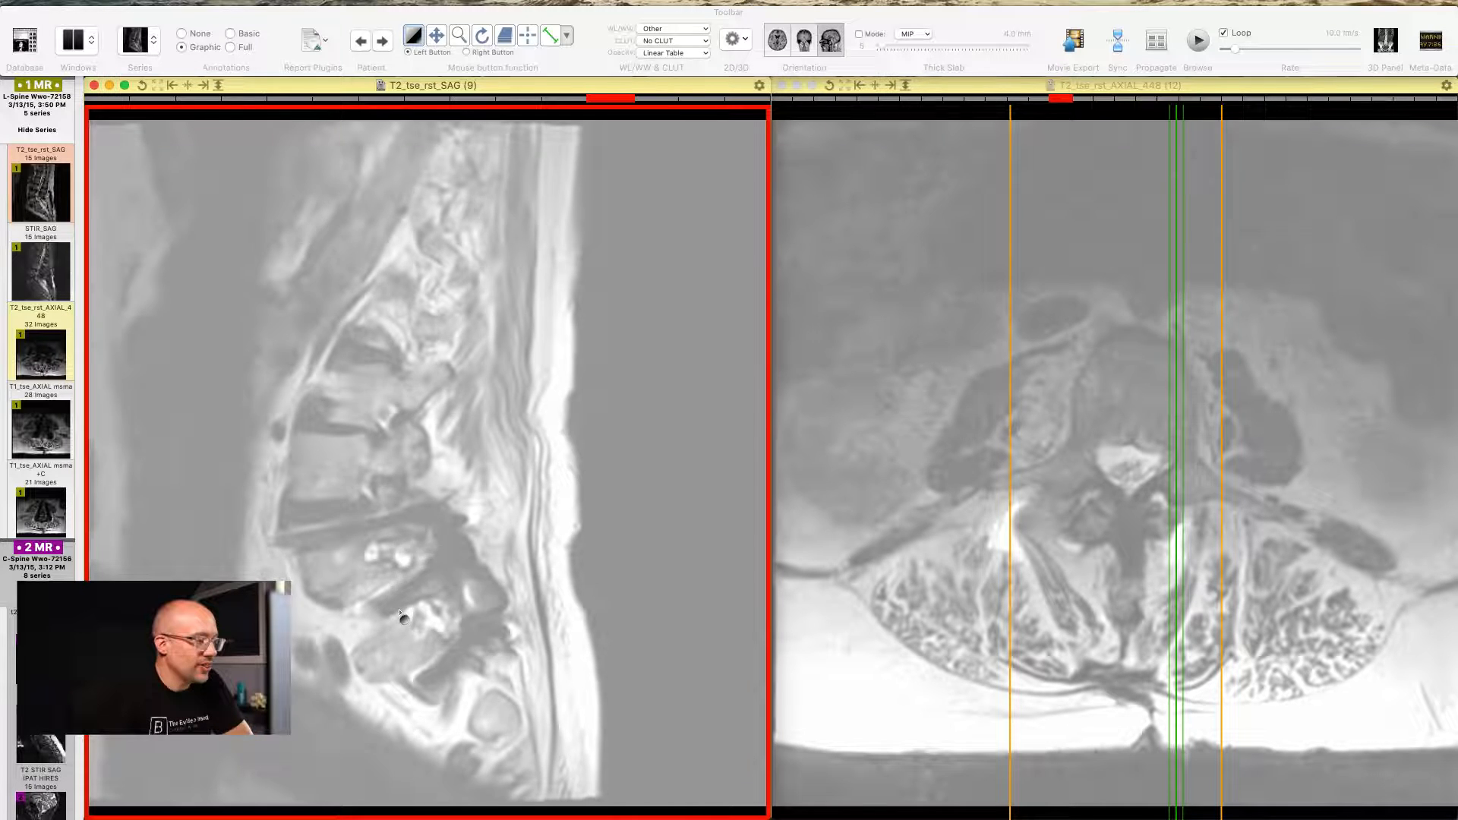
{"action": "scroll", "scroll_direction": "down", "scroll_amount": 3}
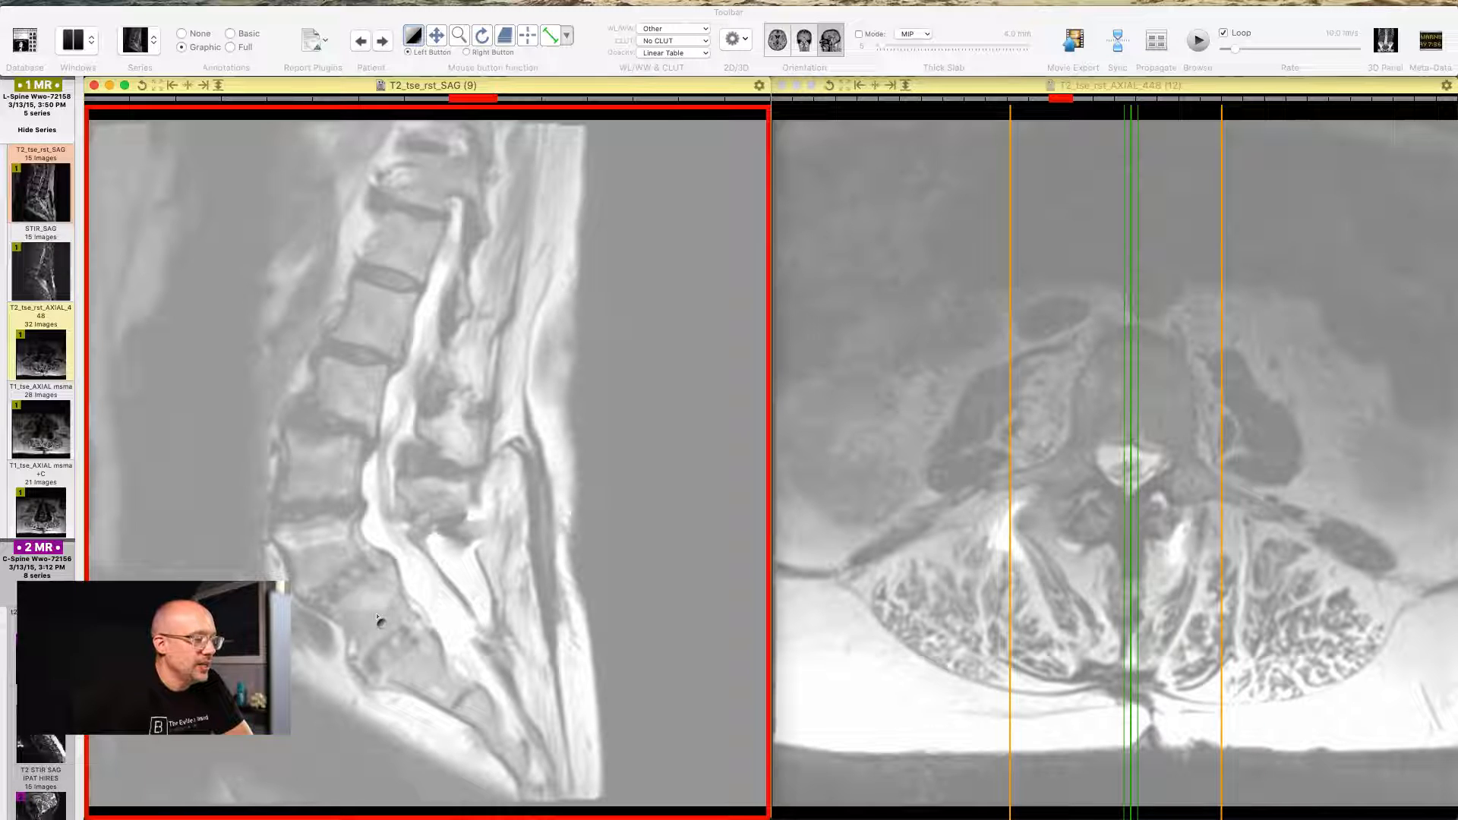
{"action": "mouse_move", "coordinate": [389, 695]}
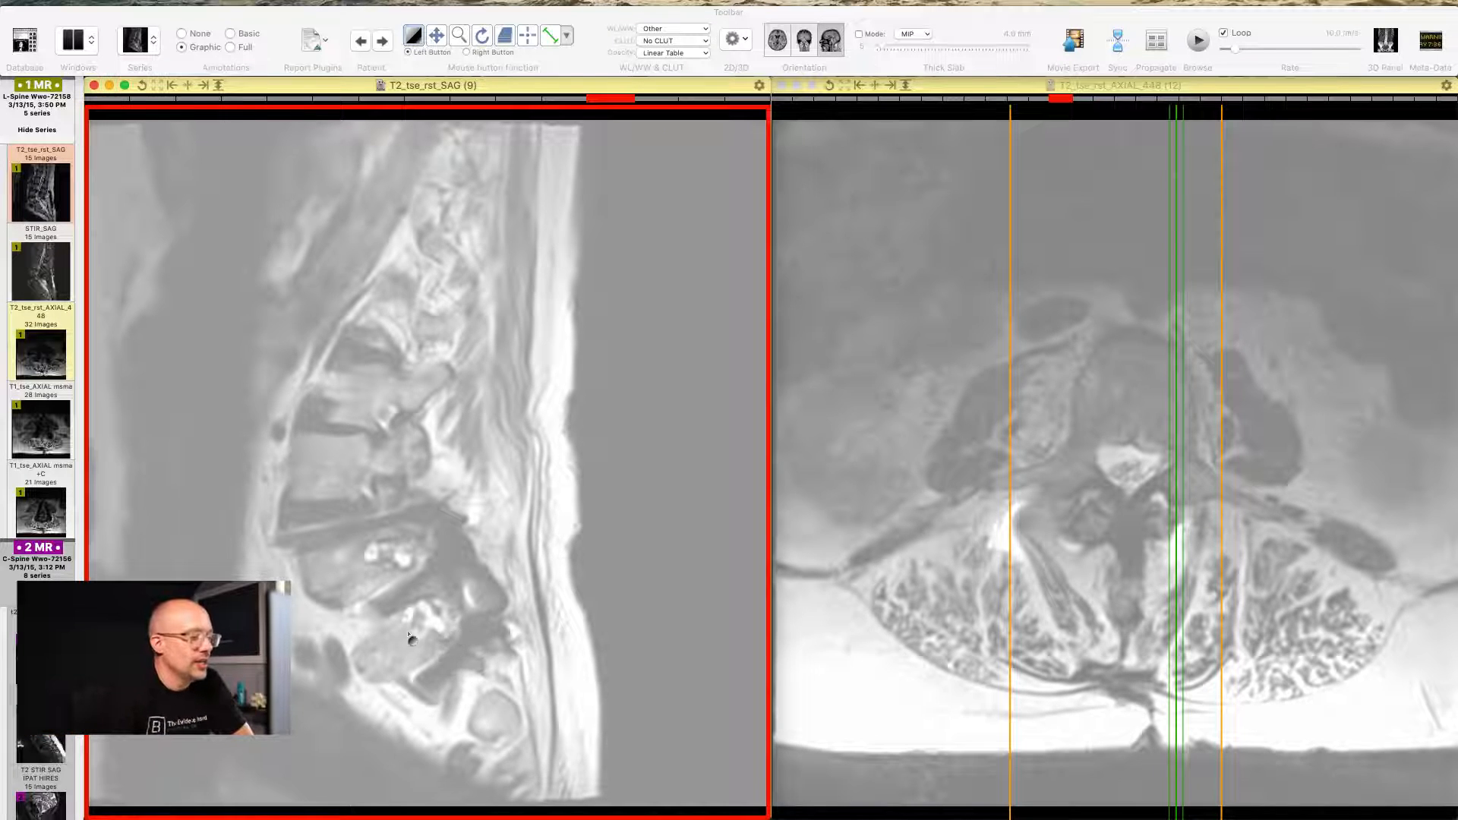
{"action": "scroll", "scroll_direction": "down", "scroll_amount": 3}
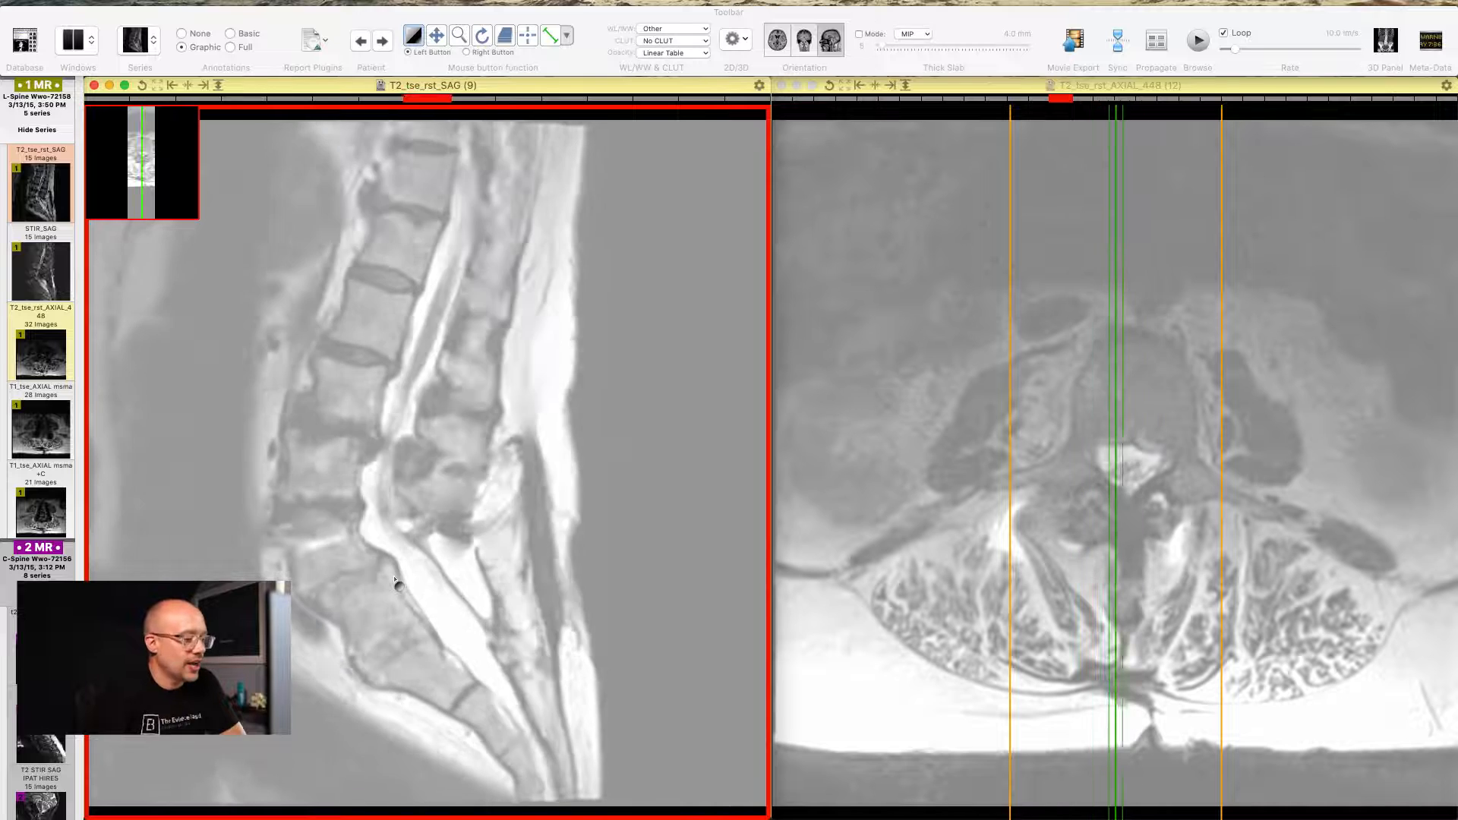
{"action": "scroll", "scroll_direction": "down", "scroll_amount": 3}
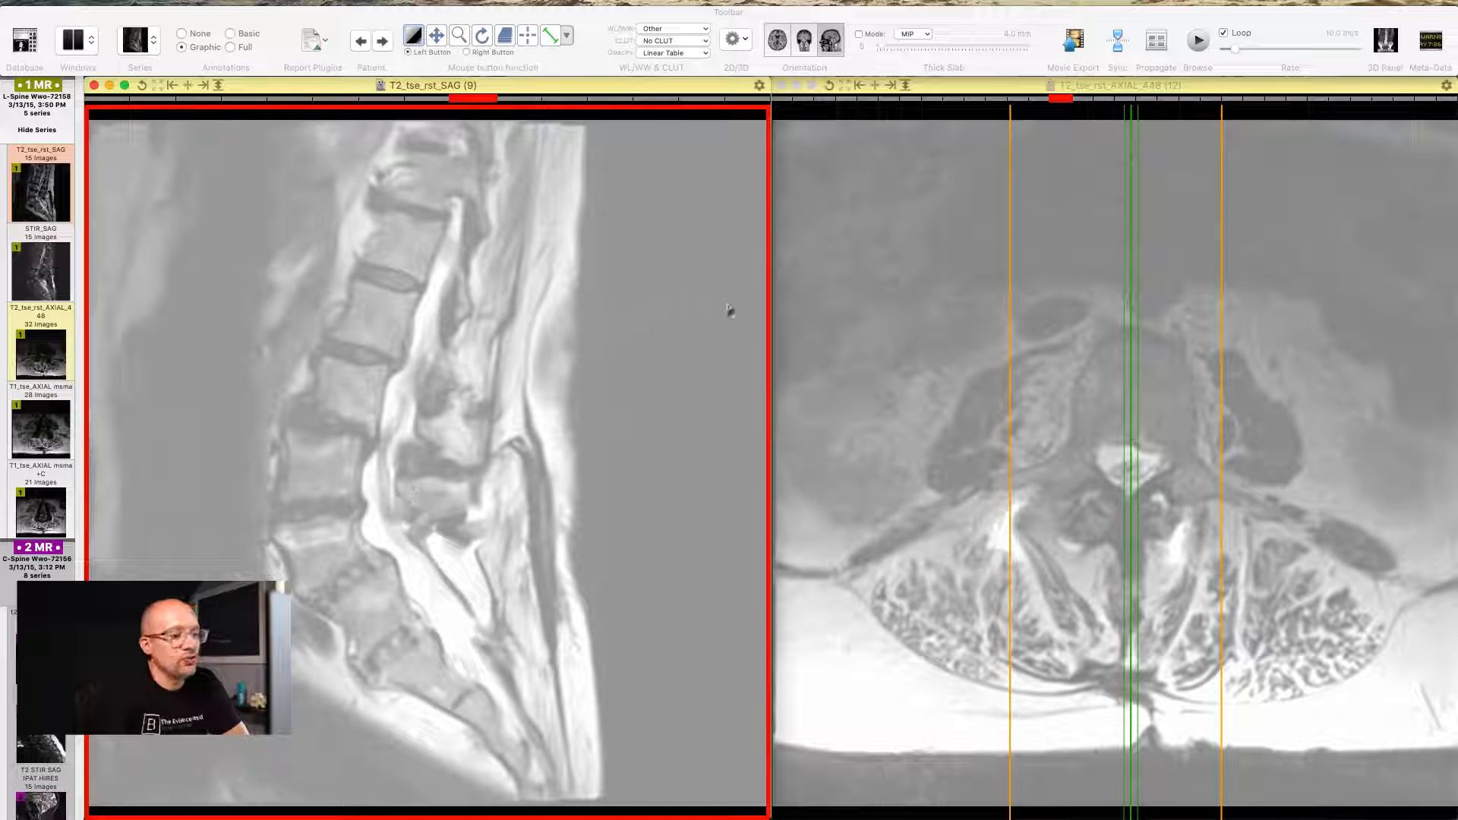
{"action": "mouse_move", "coordinate": [1042, 328]}
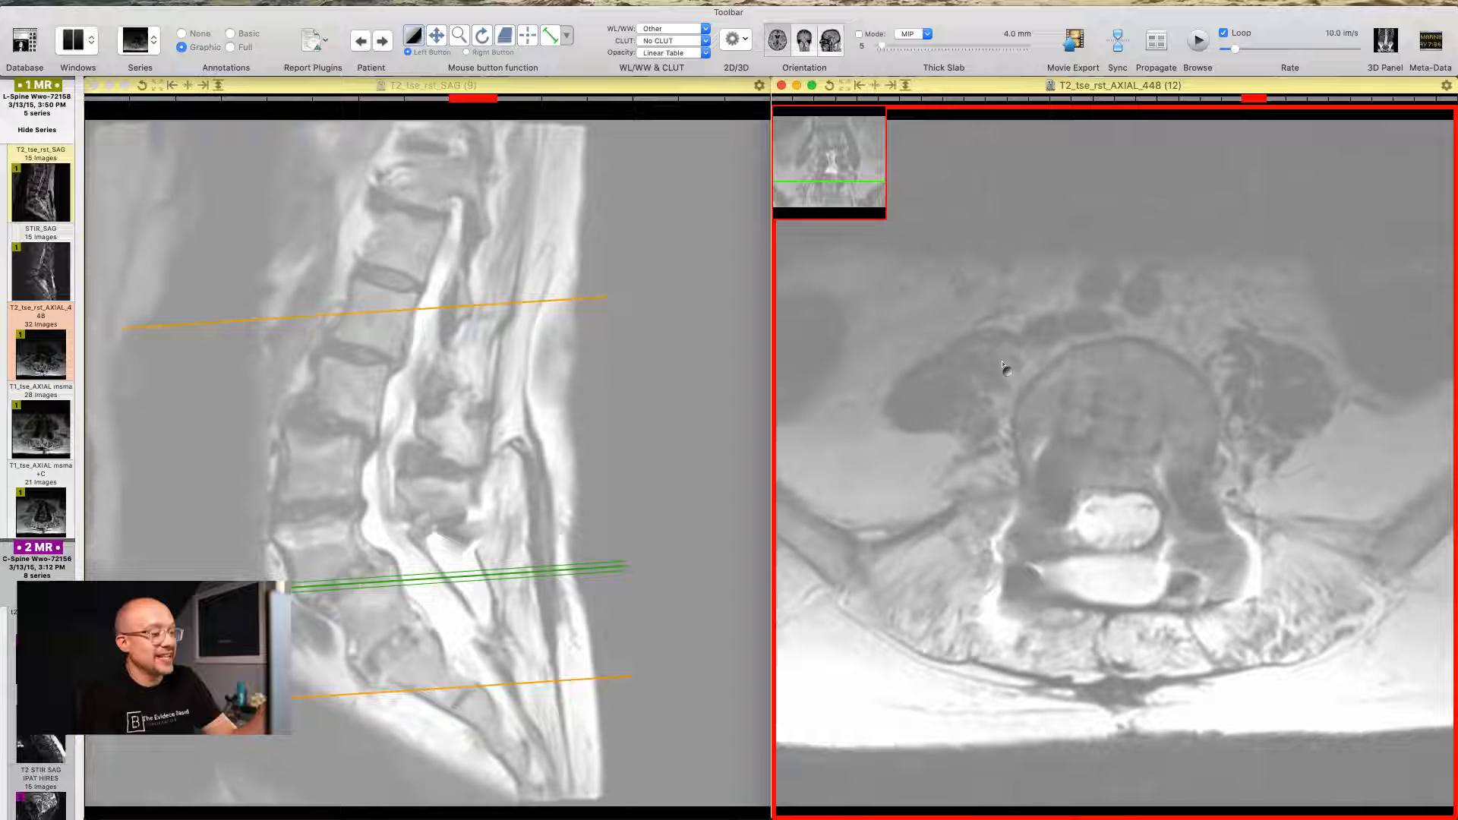
{"action": "scroll", "scroll_direction": "down", "scroll_amount": 3}
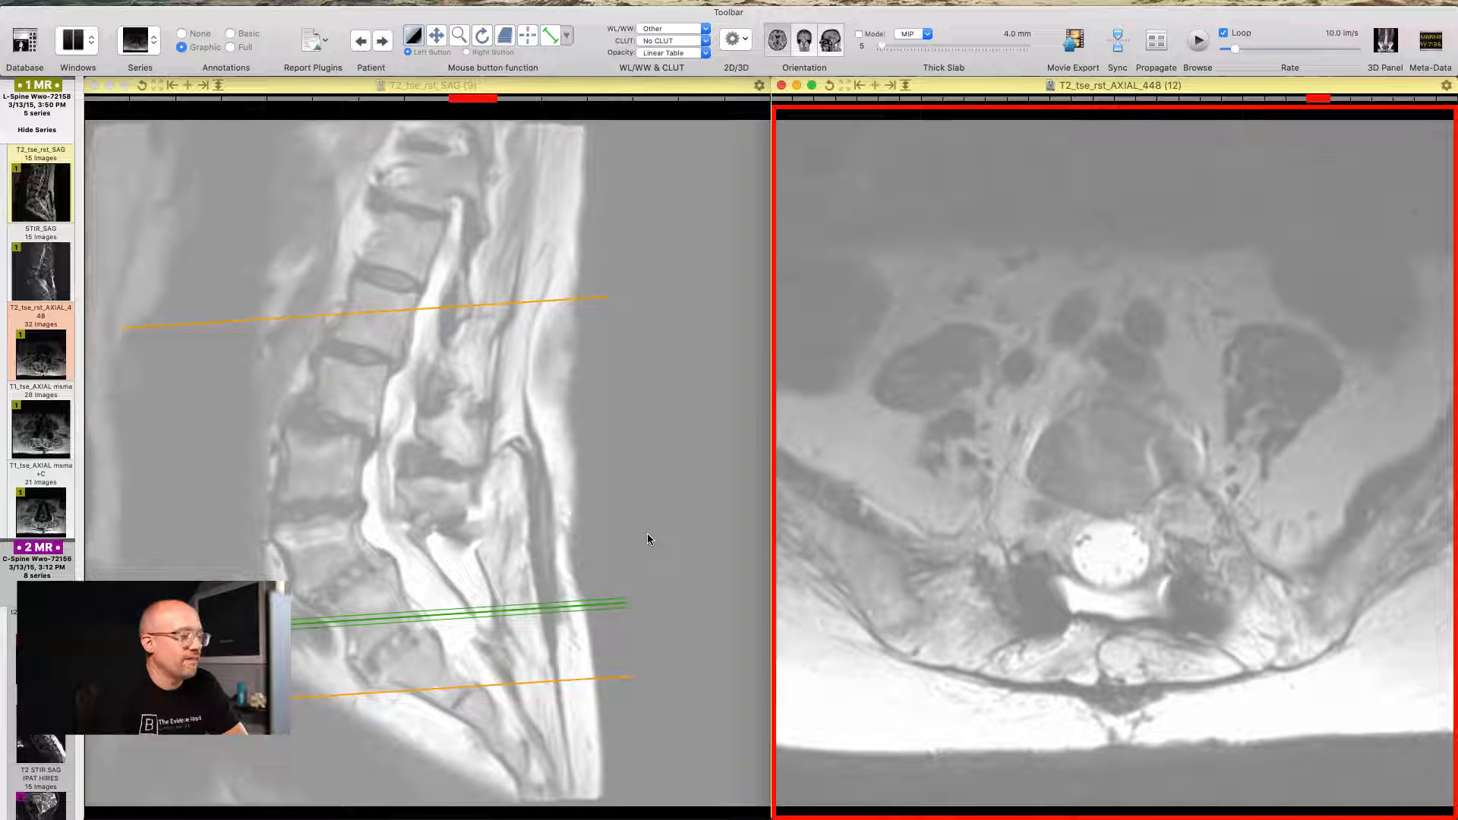
{"action": "mouse_move", "coordinate": [337, 612]}
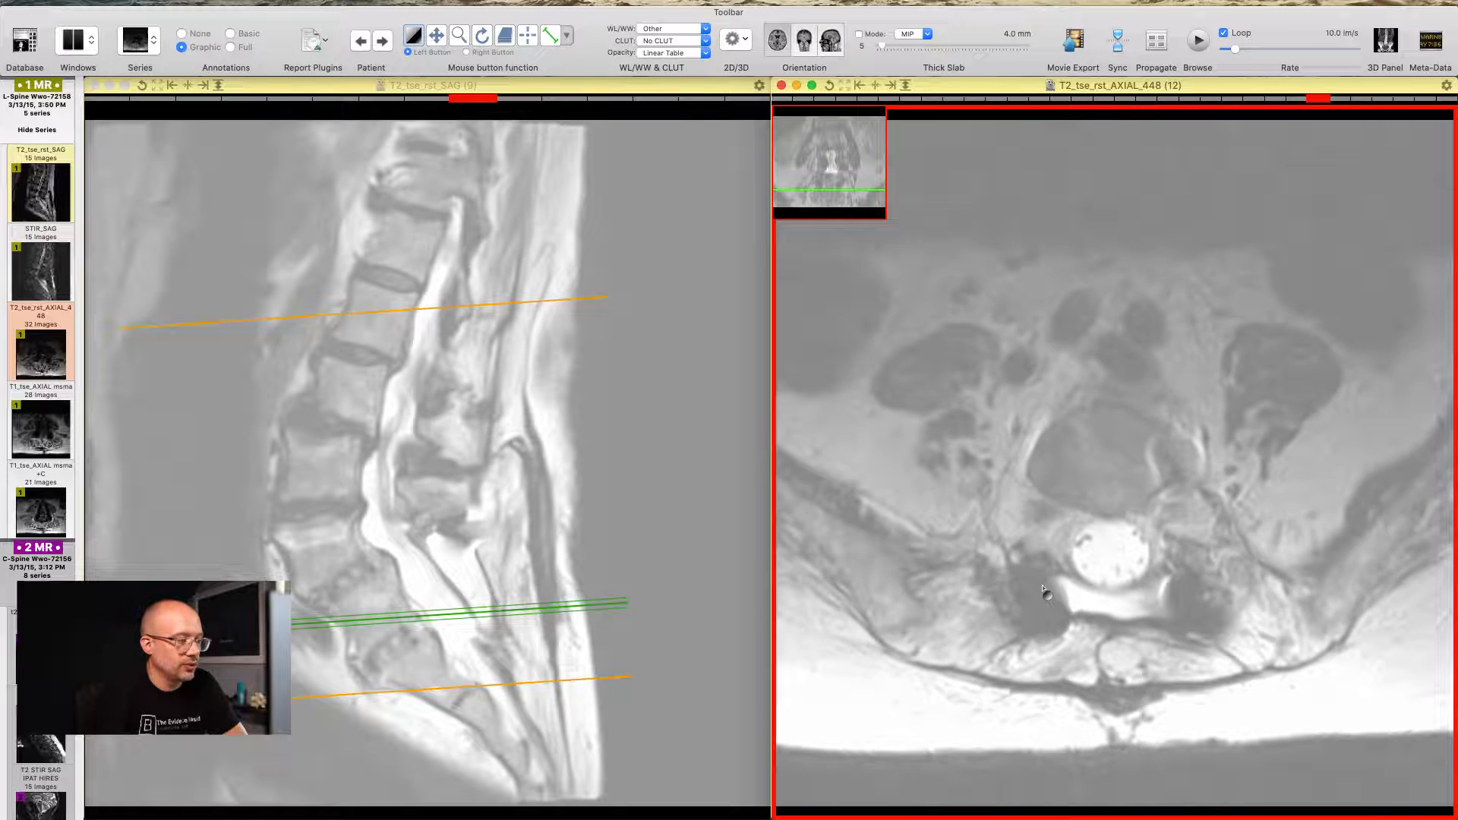
{"action": "scroll", "scroll_direction": "down", "scroll_amount": 3}
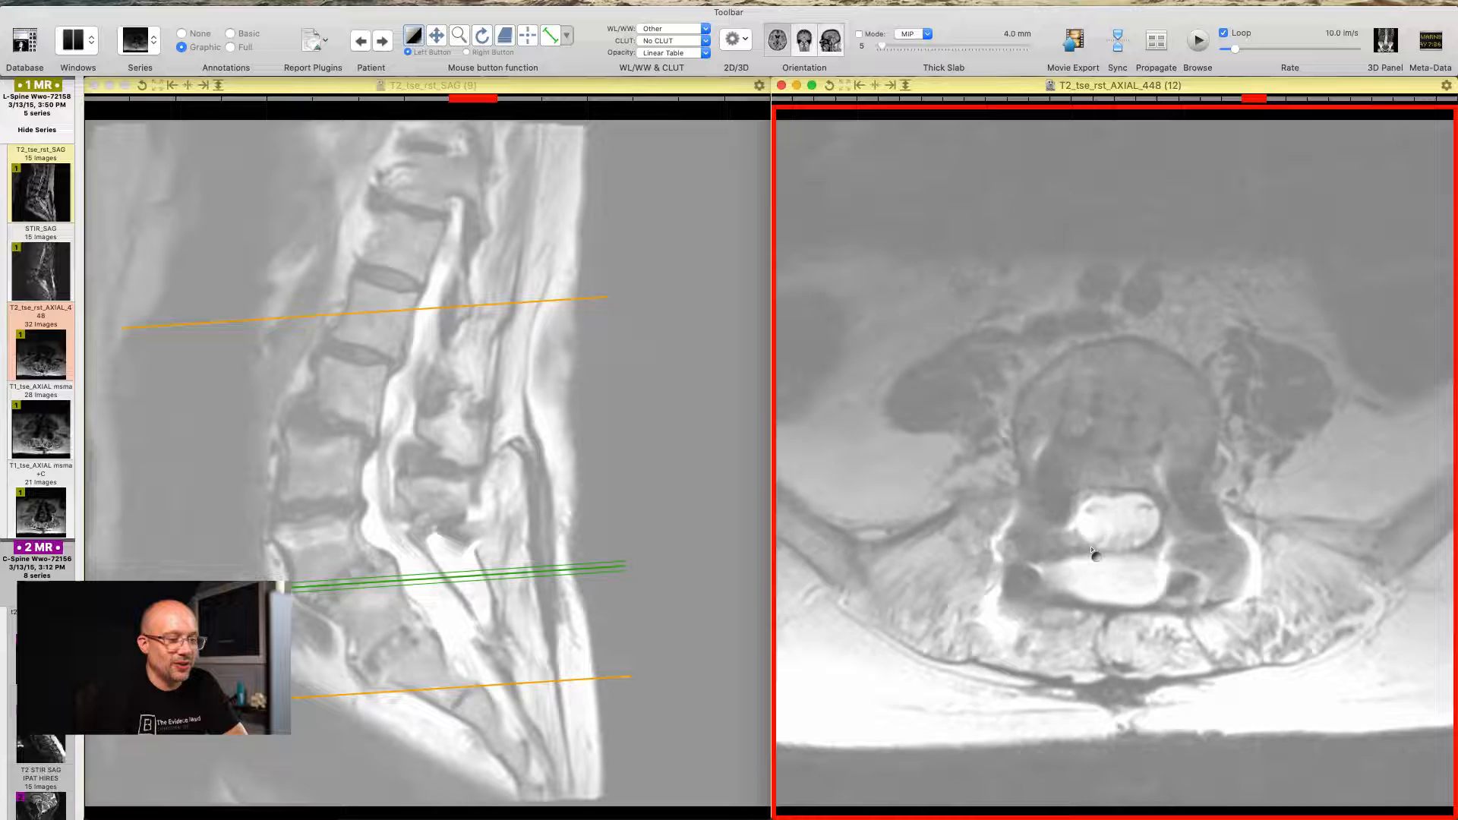
{"action": "scroll", "scroll_direction": "down", "scroll_amount": 3}
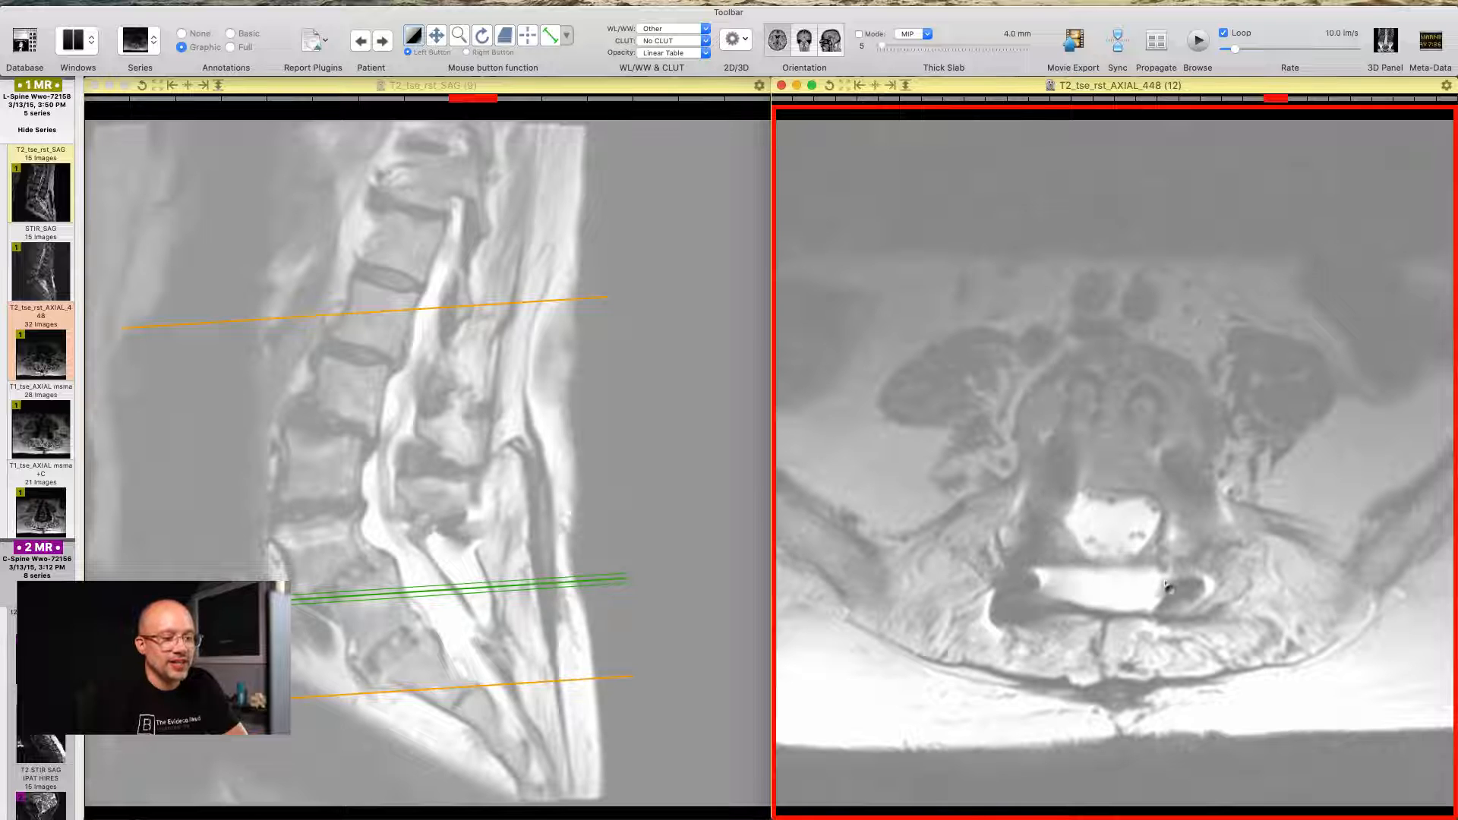
{"action": "mouse_move", "coordinate": [1178, 560]}
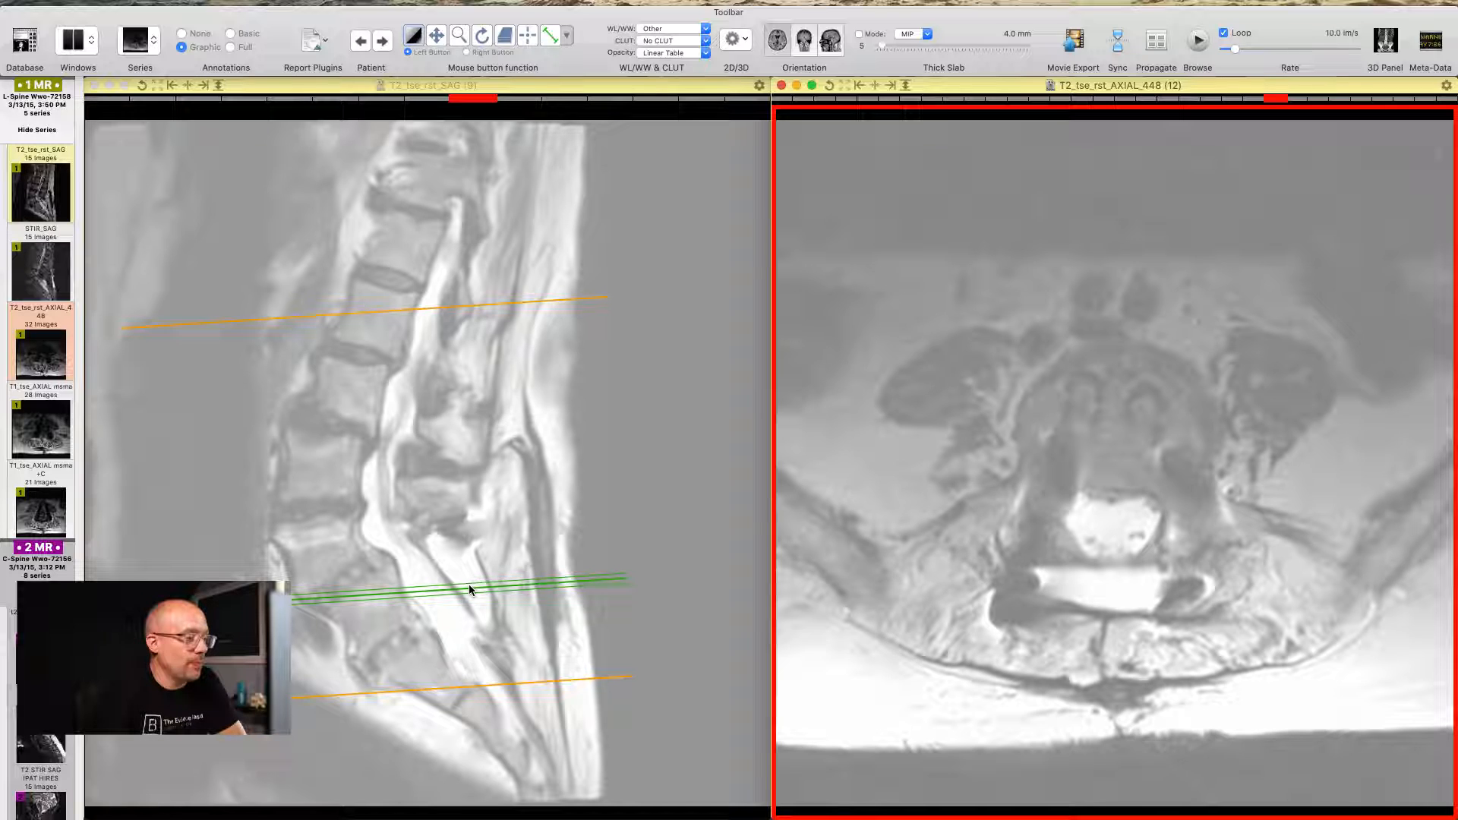
{"action": "mouse_move", "coordinate": [453, 587]}
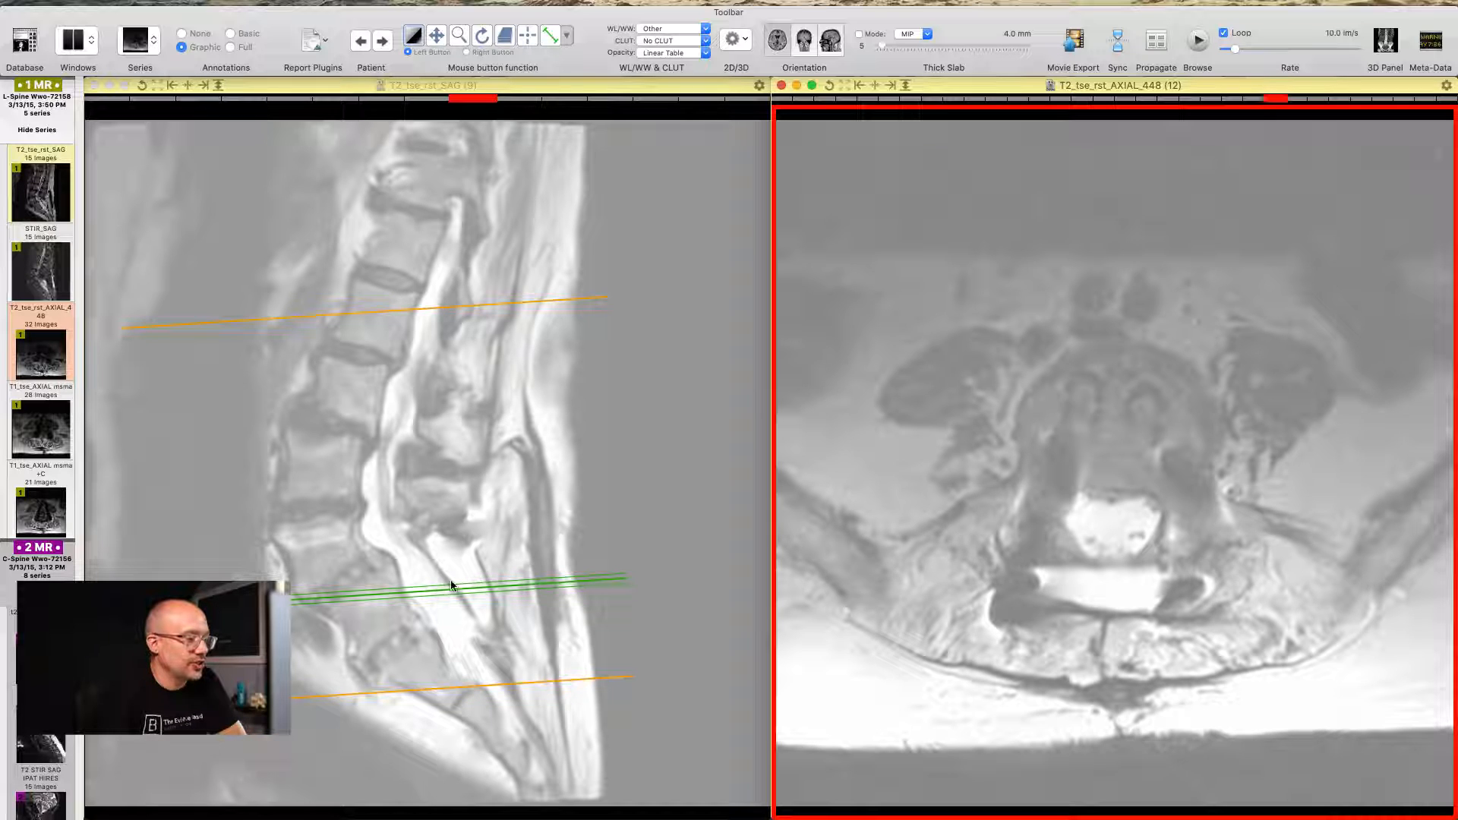
{"action": "mouse_move", "coordinate": [473, 593]}
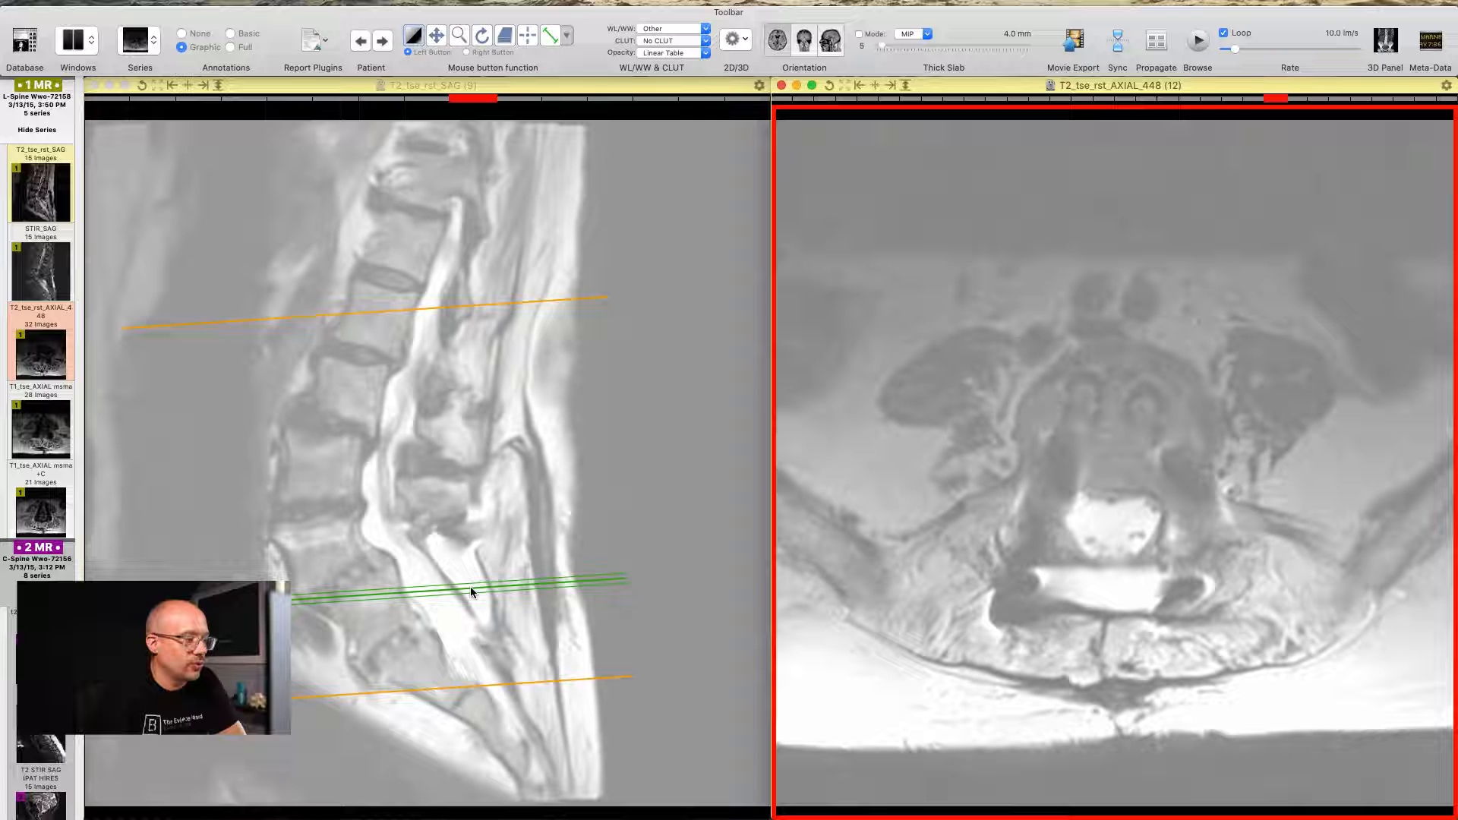
{"action": "mouse_move", "coordinate": [409, 567]}
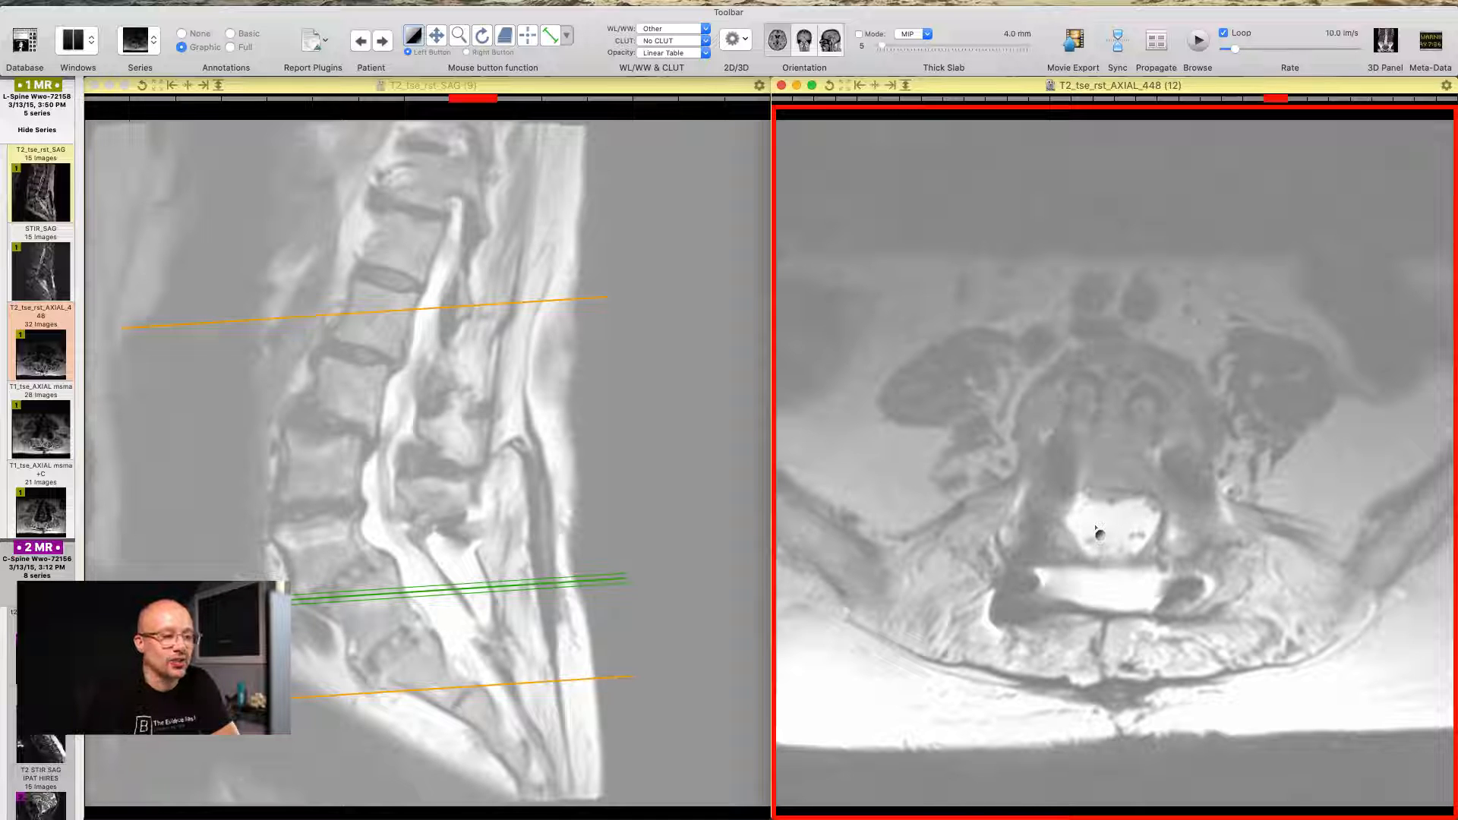
{"action": "scroll", "scroll_direction": "down", "scroll_amount": 3}
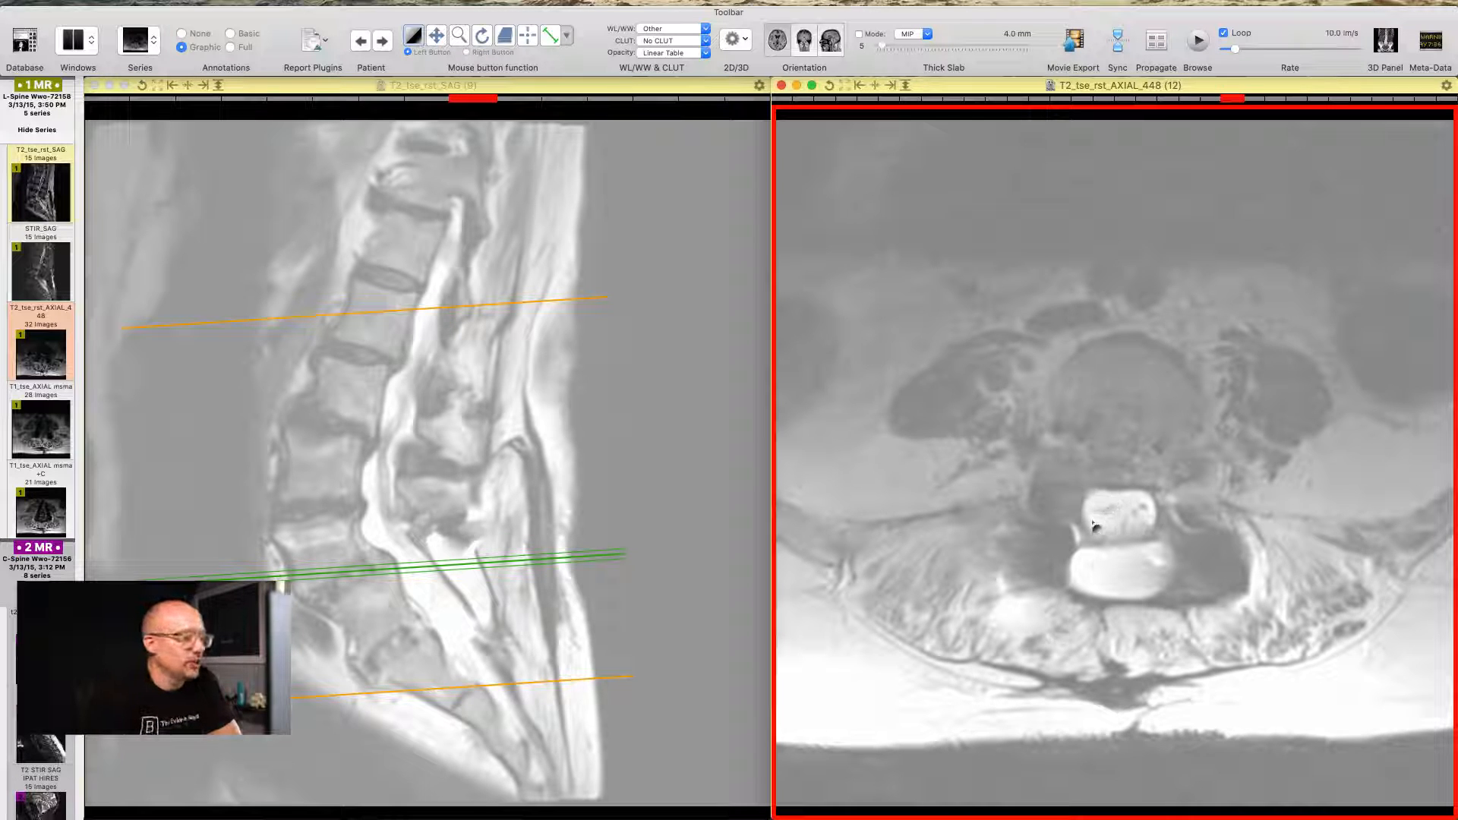
{"action": "scroll", "scroll_direction": "down", "scroll_amount": 3}
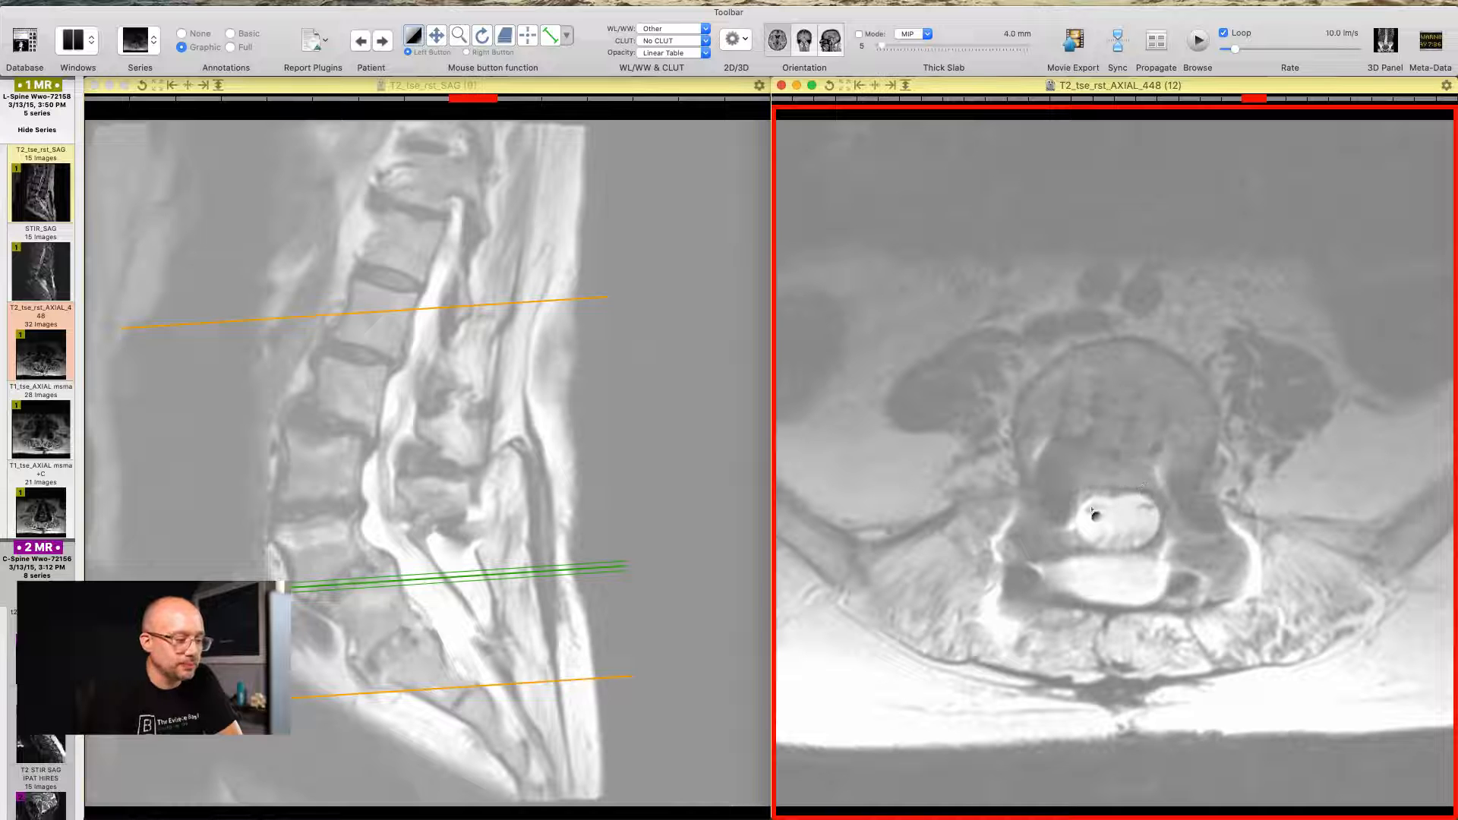
{"action": "scroll", "scroll_direction": "down", "scroll_amount": 3}
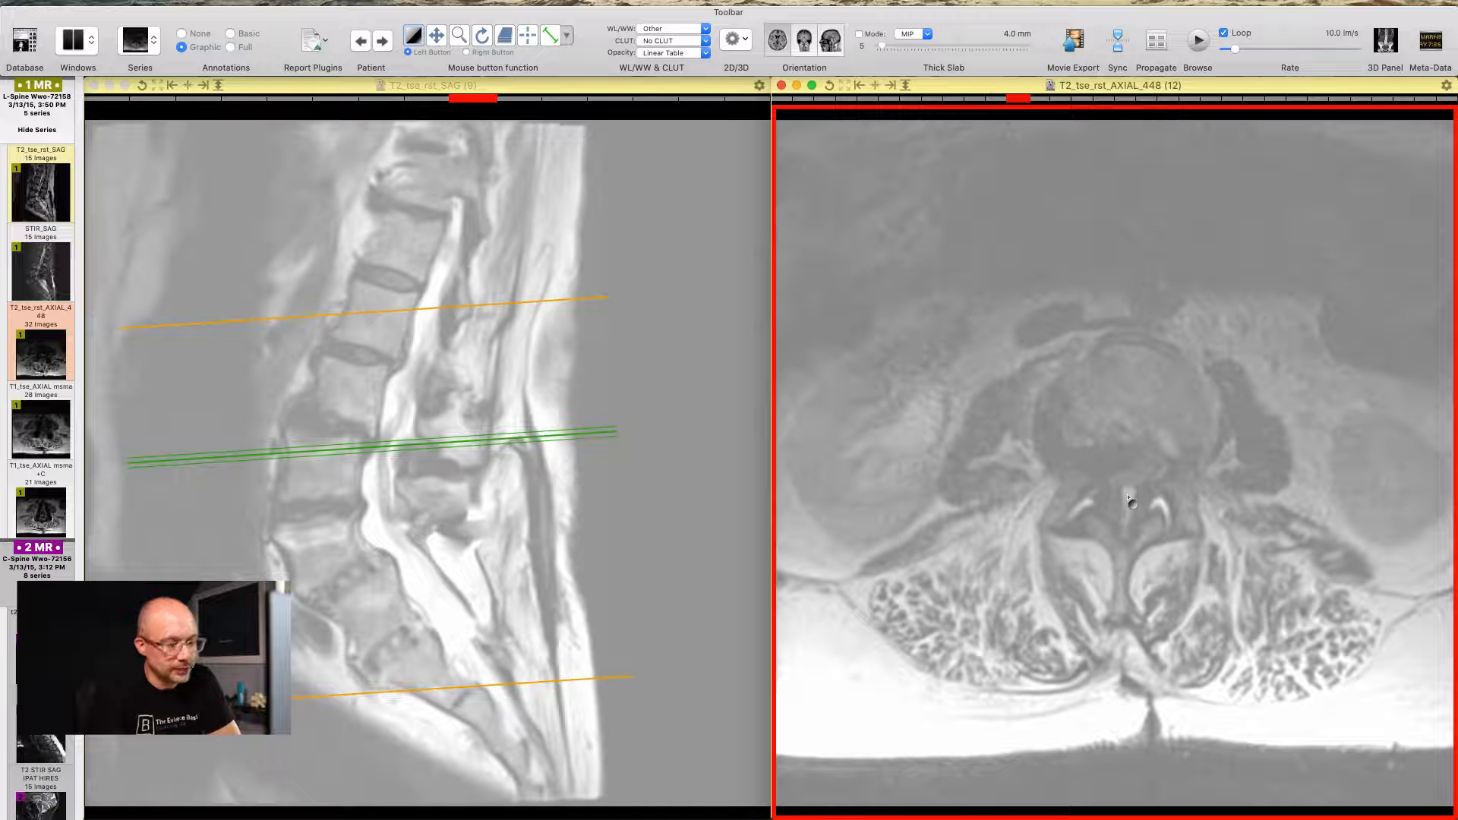
{"action": "mouse_move", "coordinate": [1161, 518]}
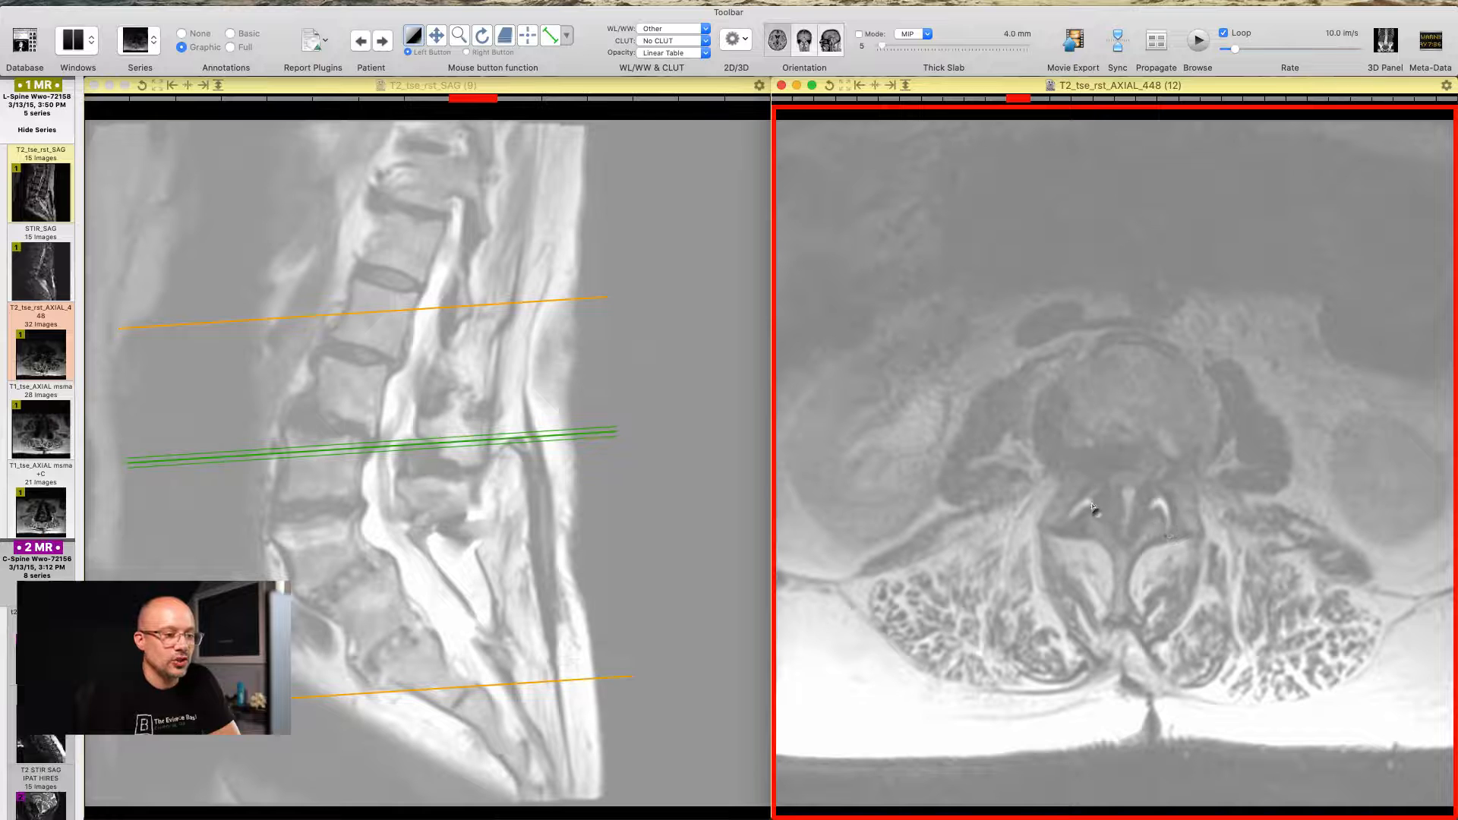
{"action": "mouse_move", "coordinate": [1125, 502]}
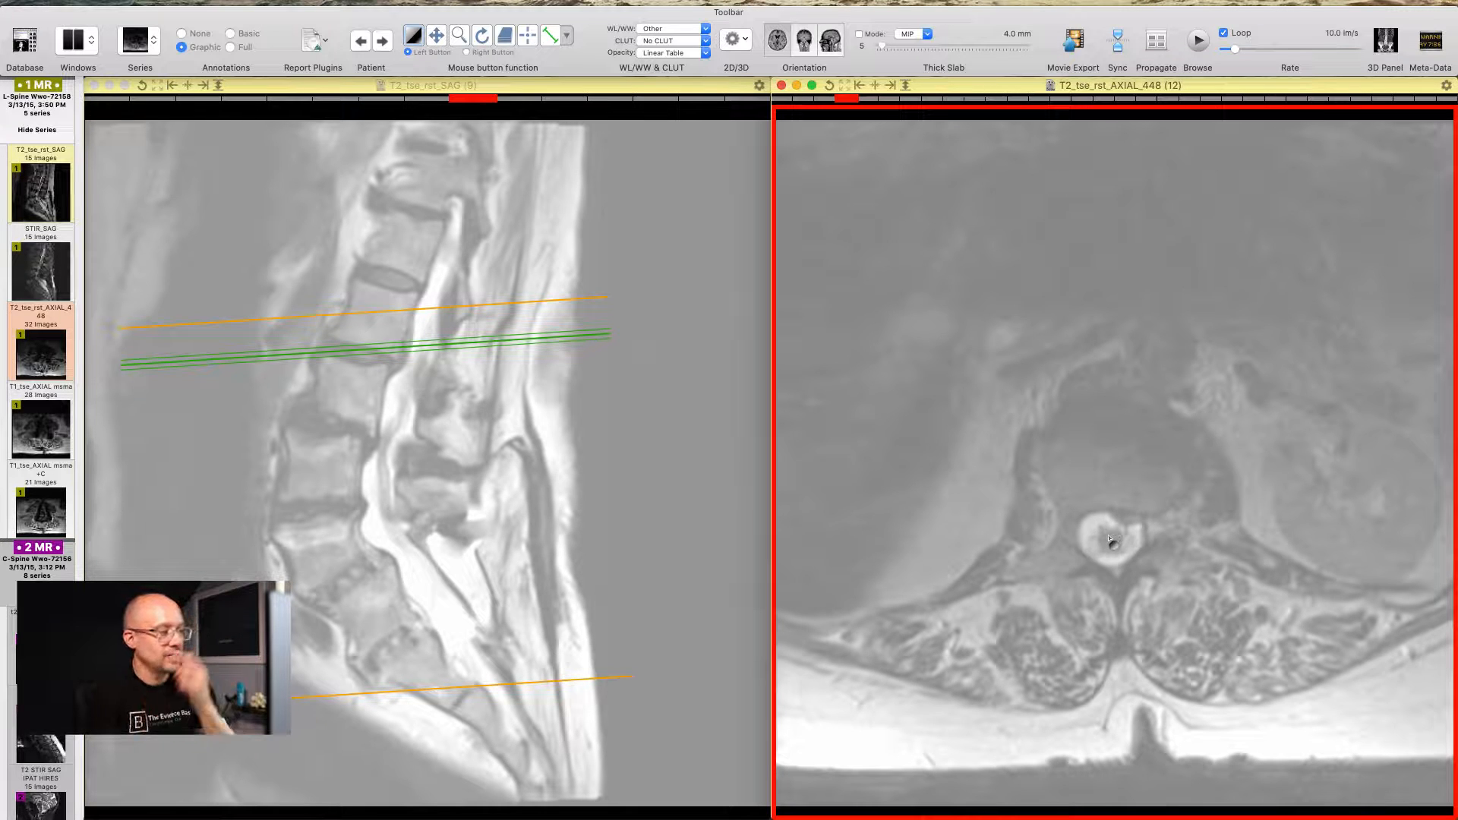
{"action": "scroll", "scroll_direction": "down", "scroll_amount": 3}
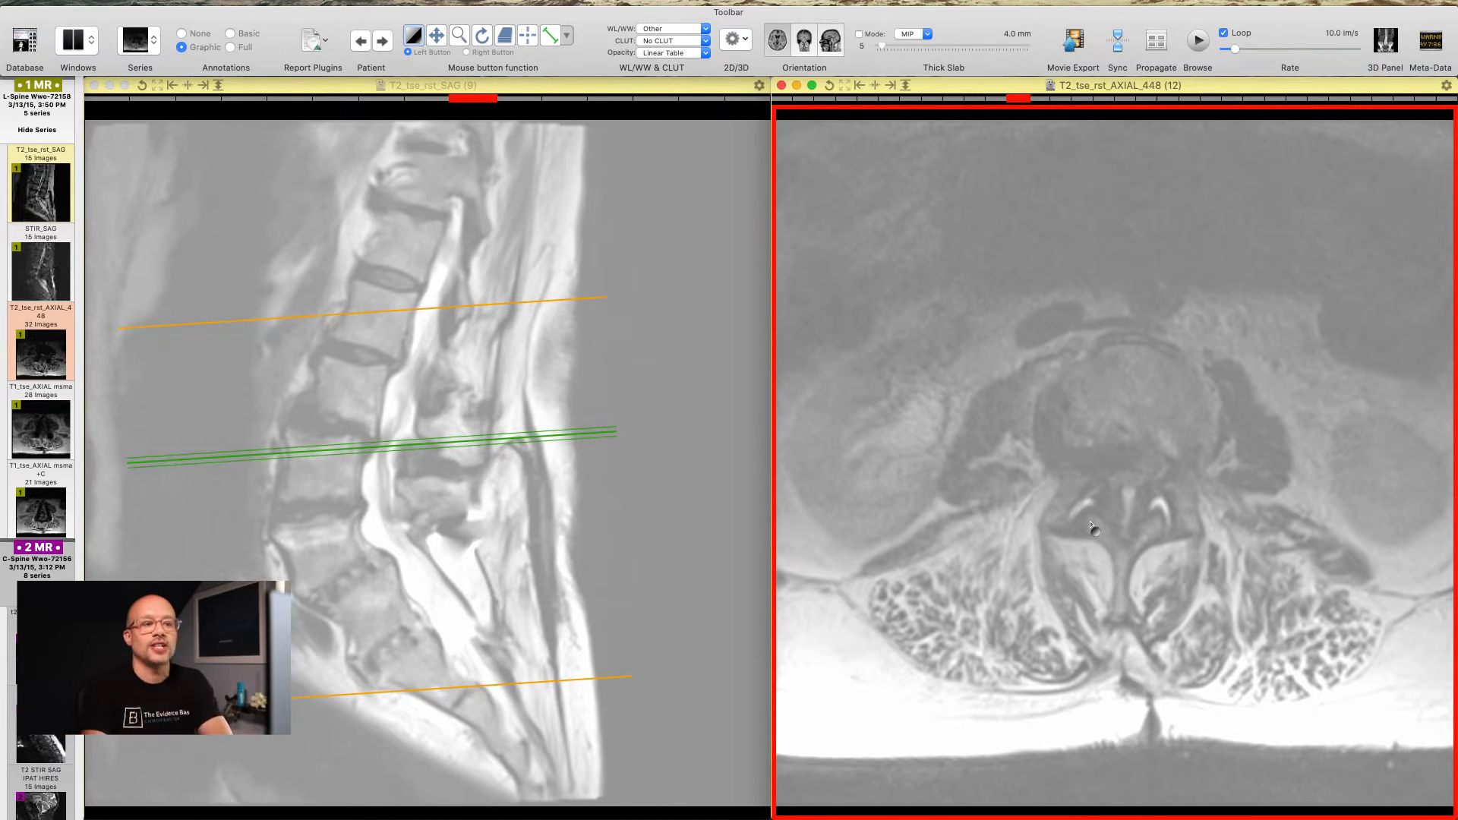
{"action": "mouse_move", "coordinate": [850, 730]}
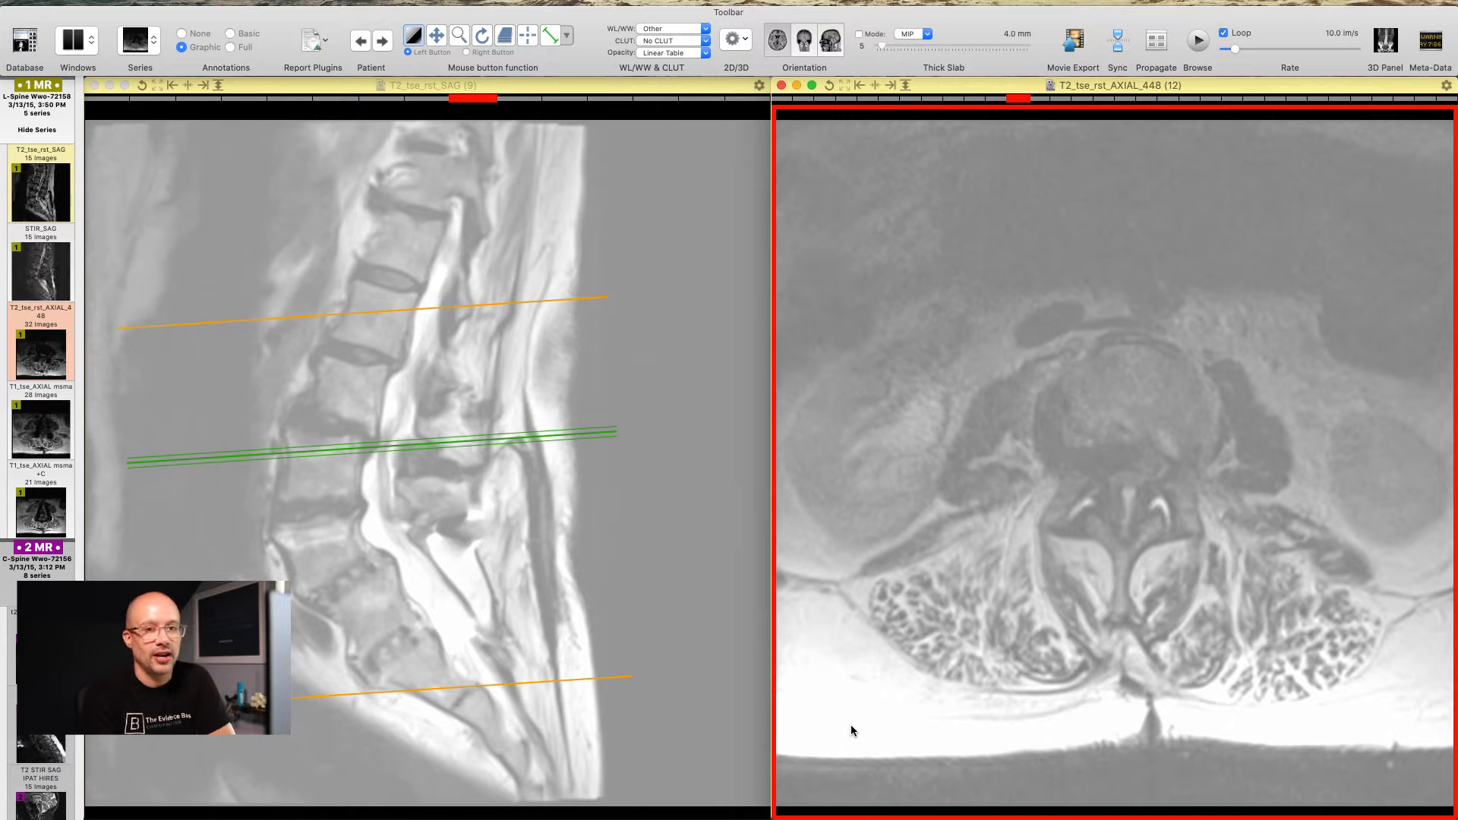